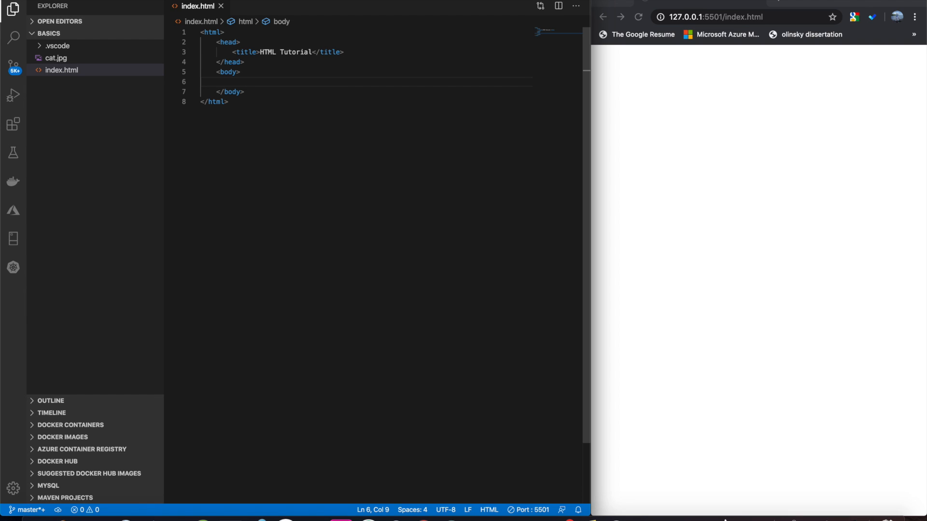
Step: Build a <ul> in the body holding <li> items Item 1, Item 2 and Item 3
{"action": "left_click", "coordinate": [231, 82]}
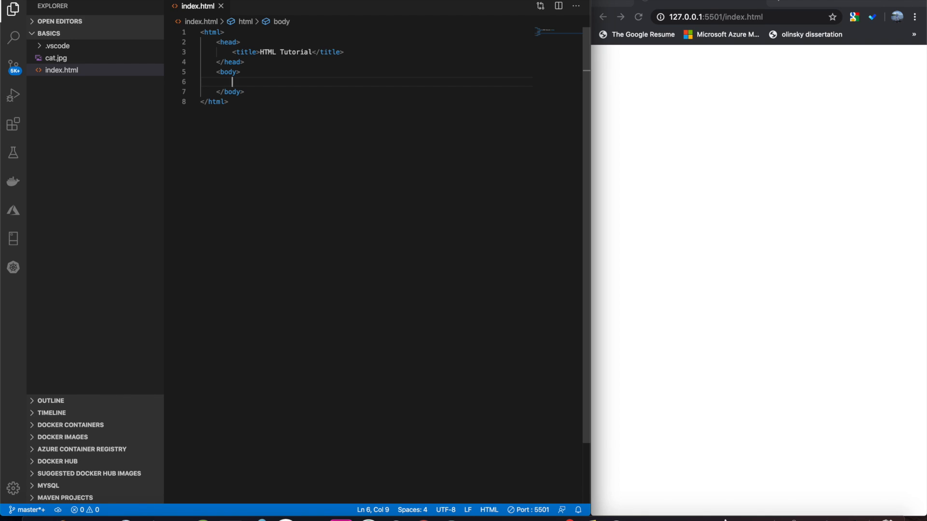
{"action": "type", "text": "ul>"}
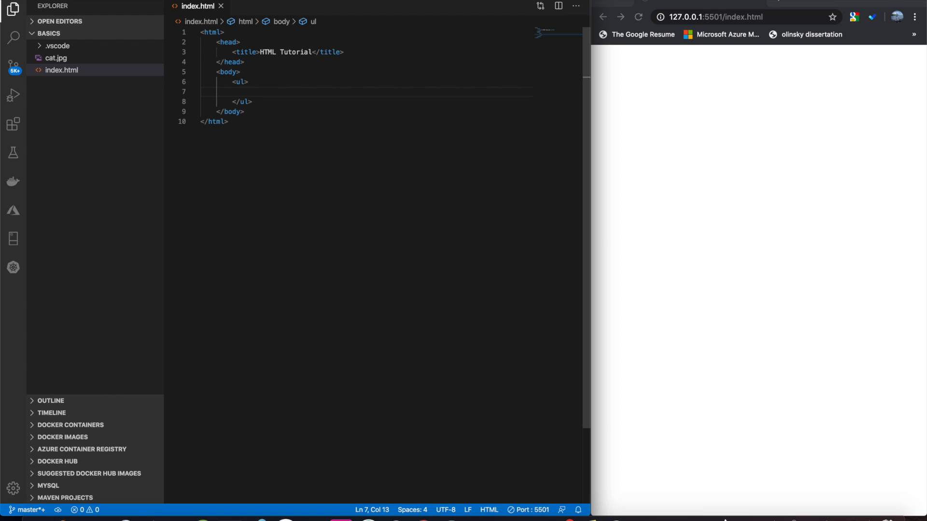
{"action": "type", "text": "li></li>"}
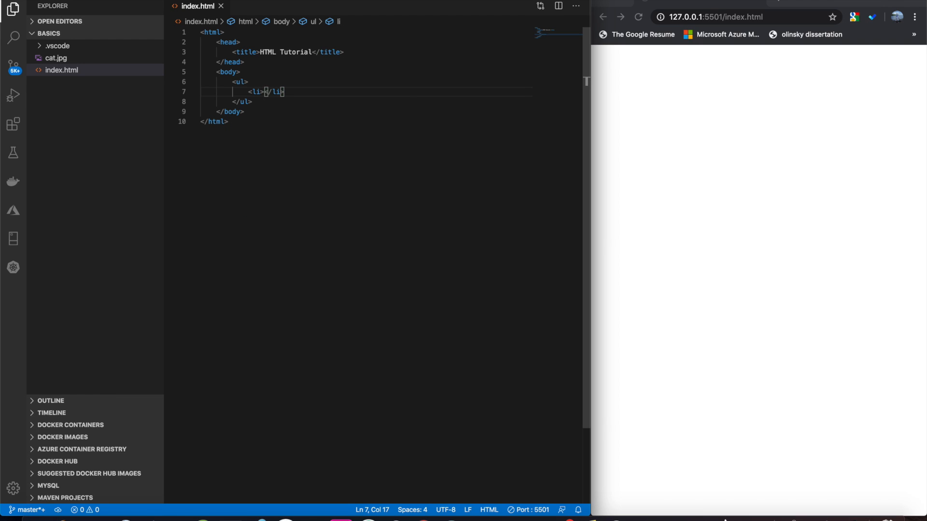
{"action": "type", "text": "Item 1"}
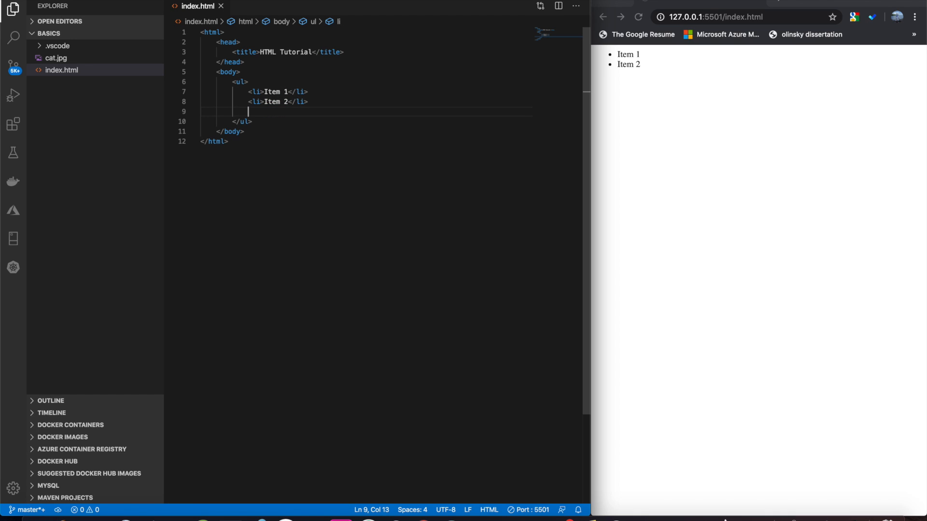
{"action": "type", "text": "<li>Item 3</li>"}
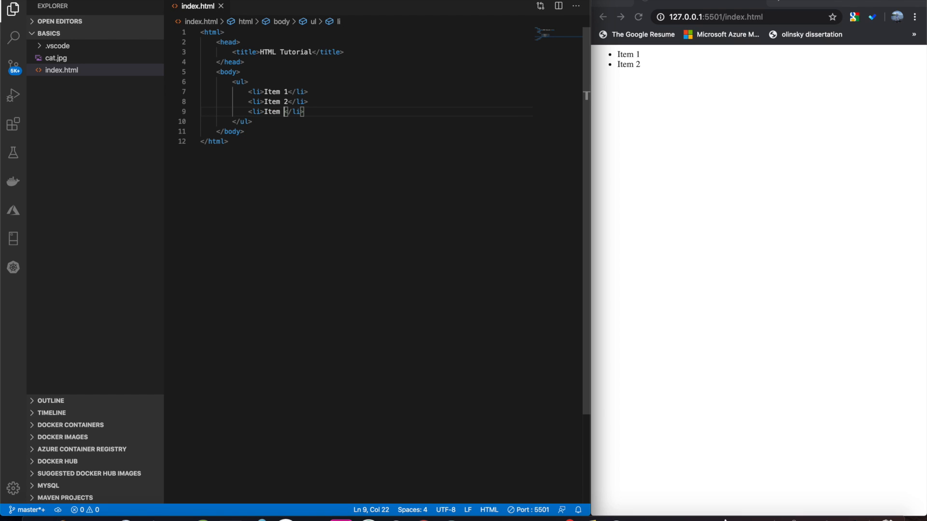
{"action": "type", "text": "3"}
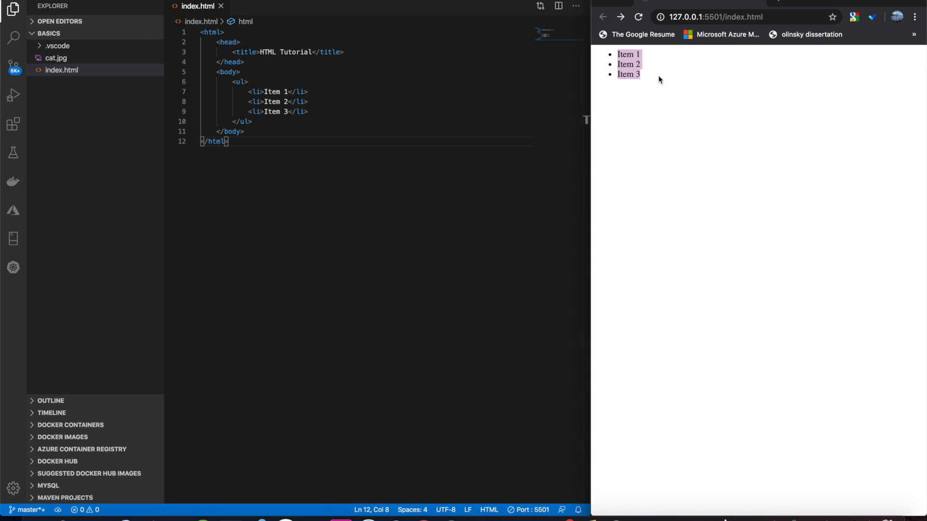
{"action": "left_click", "coordinate": [269, 111]}
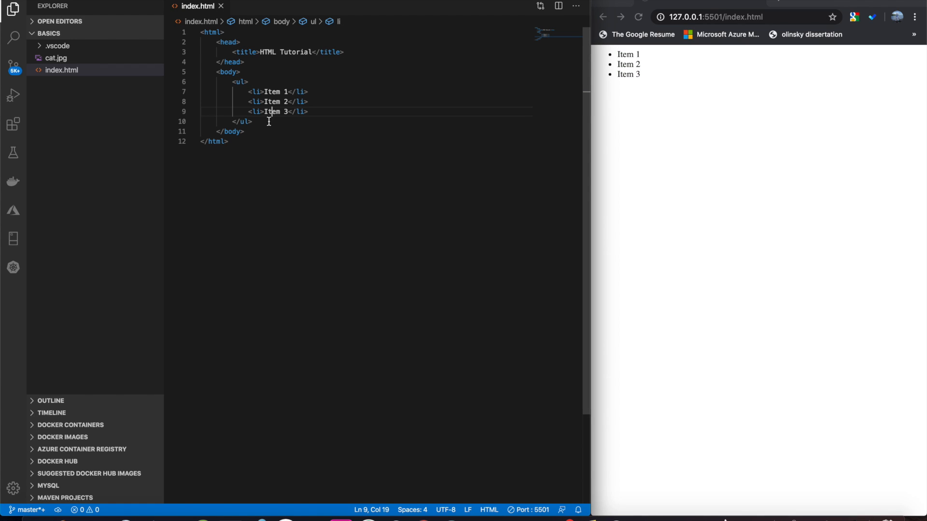
Step: Duplicate the <ul> block below itself and rename the copy's tags to <ol>
{"action": "left_click_drag", "start_coordinate": [232, 81], "coordinate": [253, 122]}
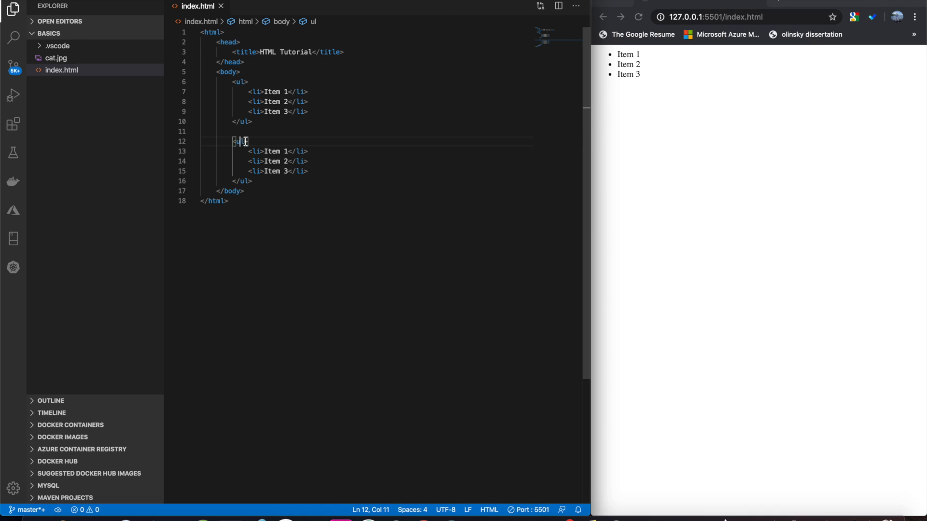
{"action": "type", "text": "ol"}
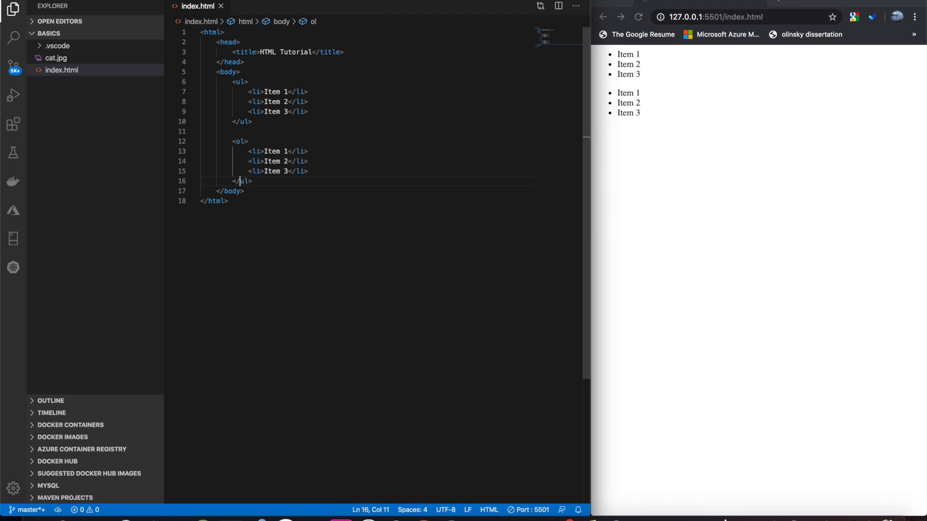
{"action": "type", "text": "o"}
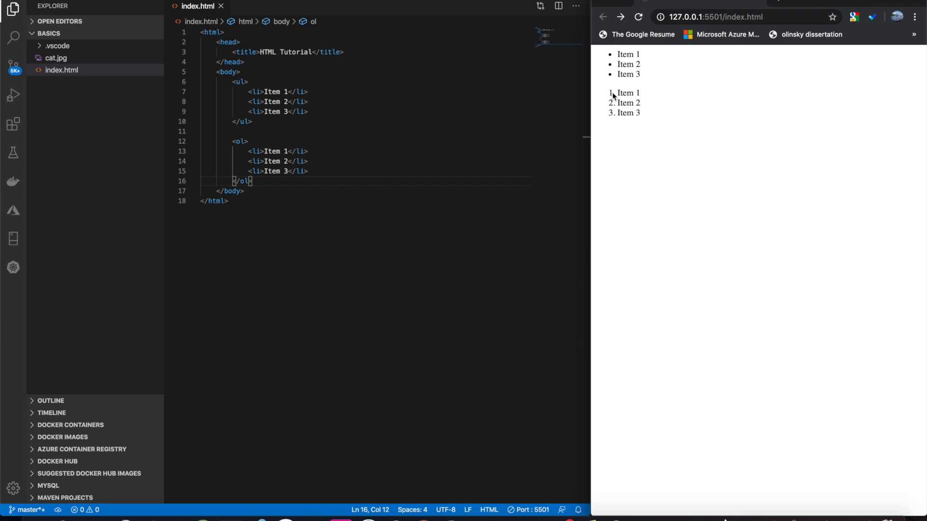
{"action": "mouse_move", "coordinate": [272, 198]}
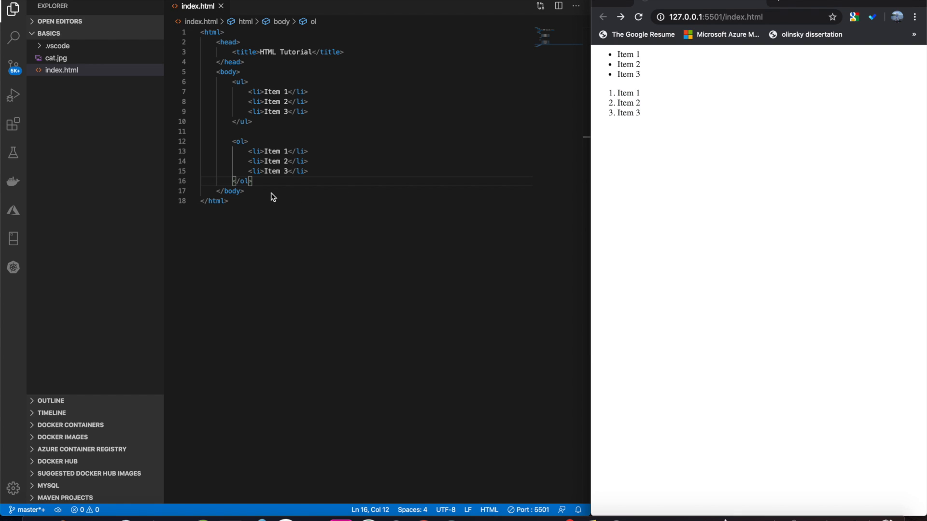
{"action": "mouse_move", "coordinate": [232, 83]}
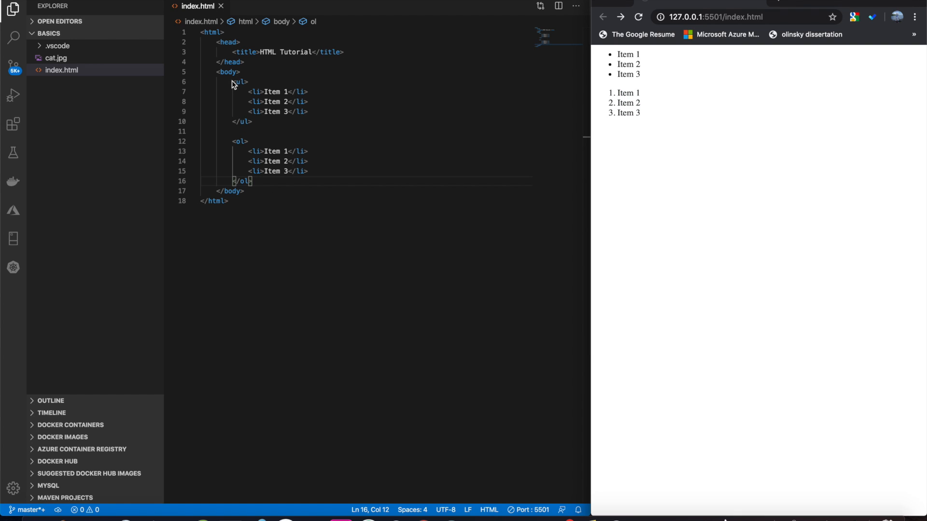
{"action": "mouse_move", "coordinate": [225, 97]}
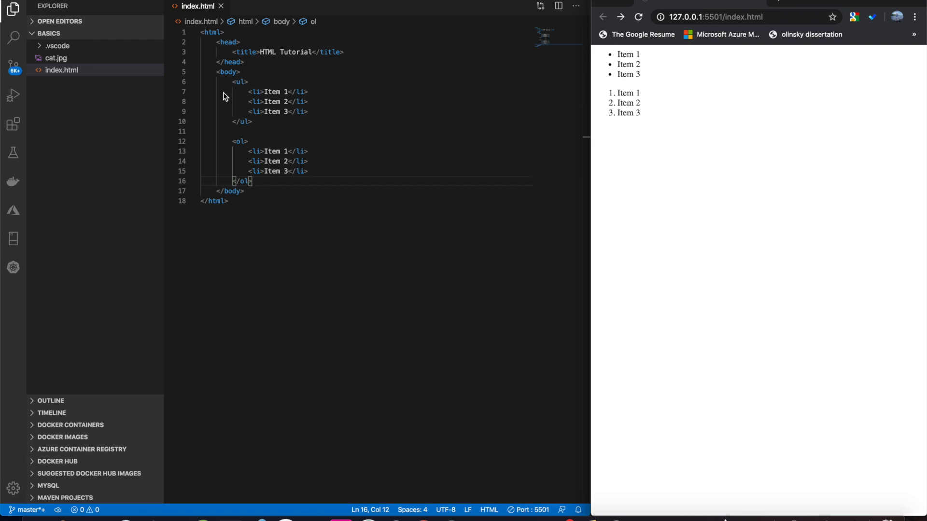
{"action": "mouse_move", "coordinate": [279, 97]}
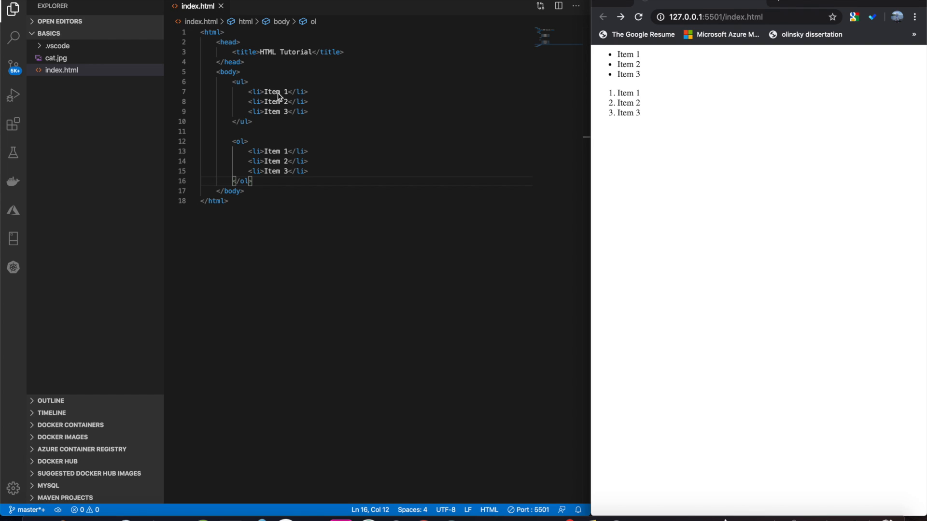
Step: Put a nested list of dropdown 1 and dropdown 2 under the Item 1 bullet
{"action": "double_click", "coordinate": [274, 92]}
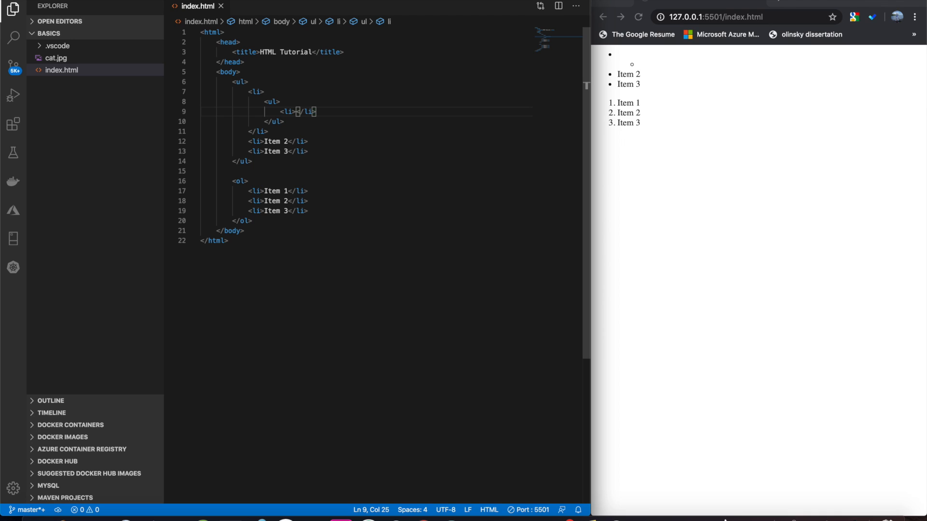
{"action": "type", "text": "dropdown 1"}
{"action": "type", "text": "<li></li>"}
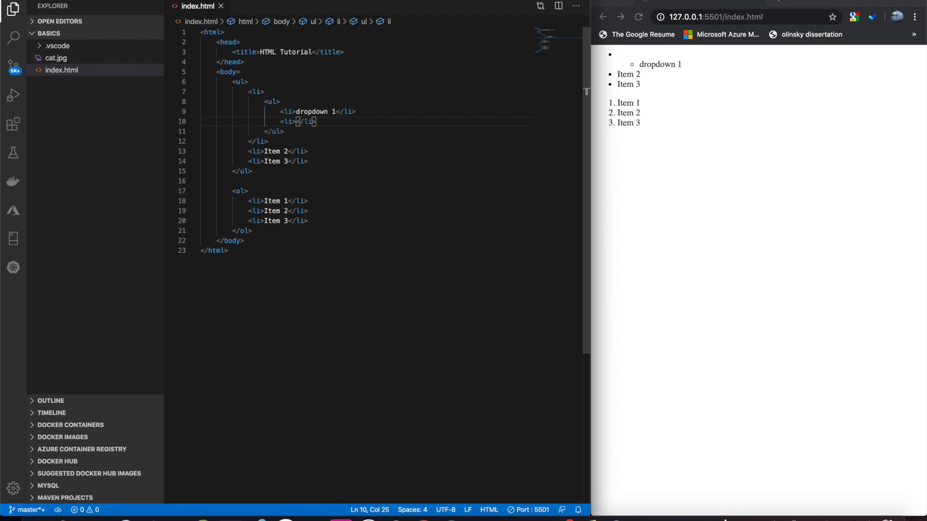
{"action": "type", "text": "dropdown 2"}
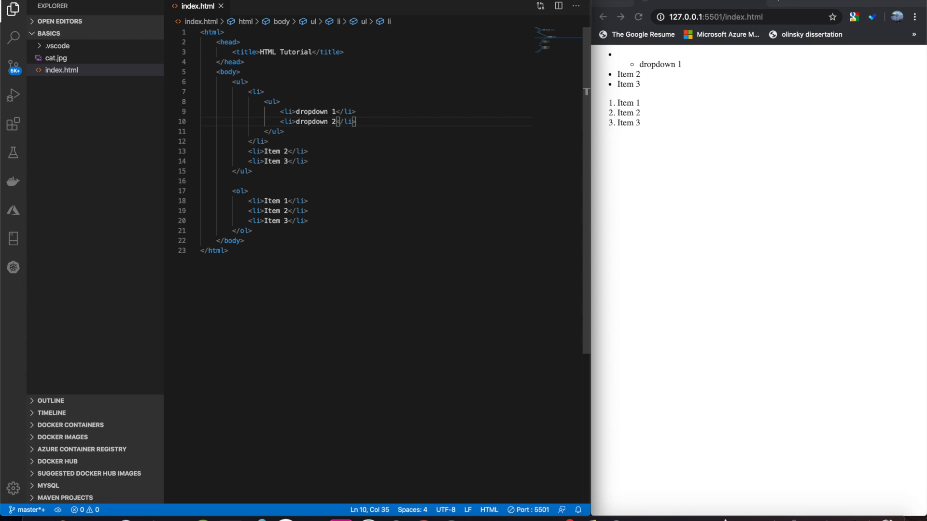
{"action": "left_click", "coordinate": [637, 16]}
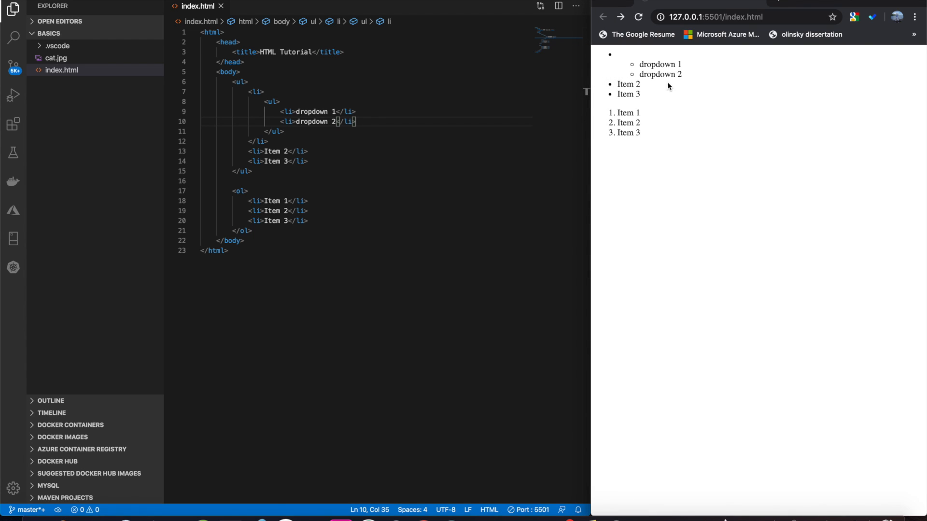
{"action": "mouse_move", "coordinate": [638, 63]}
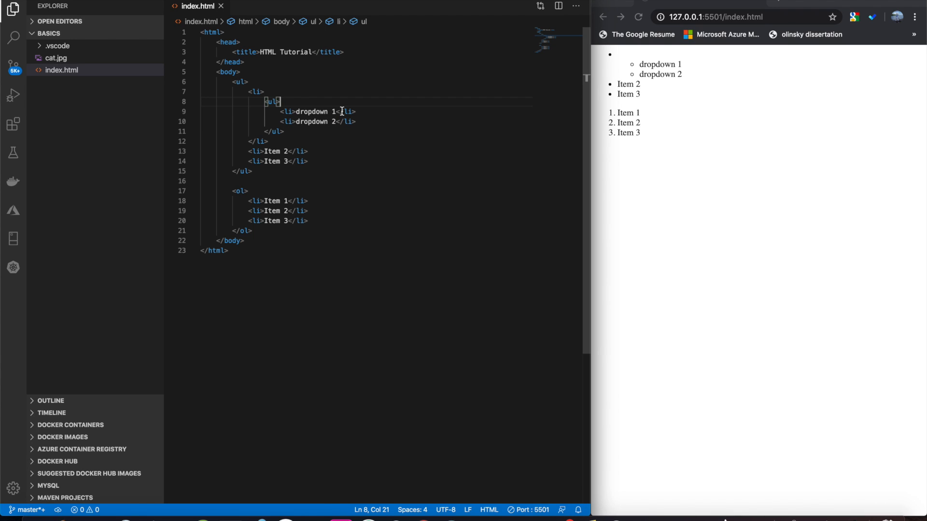
{"action": "left_click", "coordinate": [260, 91]}
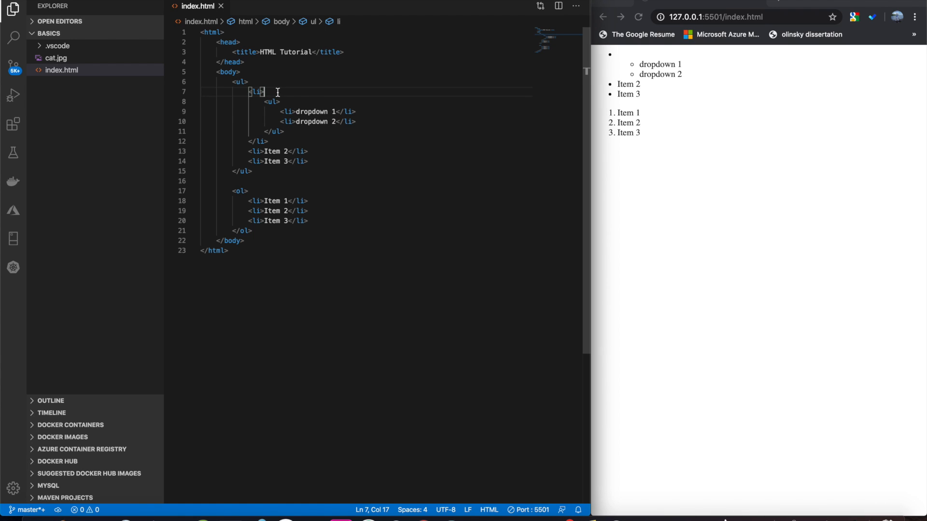
{"action": "type", "text": "Item 1"}
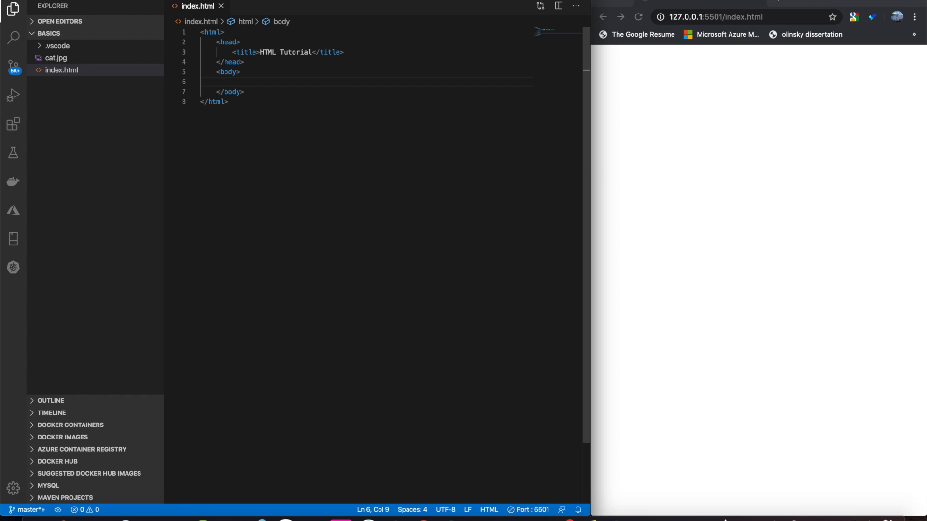
Step: Write 'i am' and 'some text' in the body, separated by a <br> tag
{"action": "type", "text": "i am"}
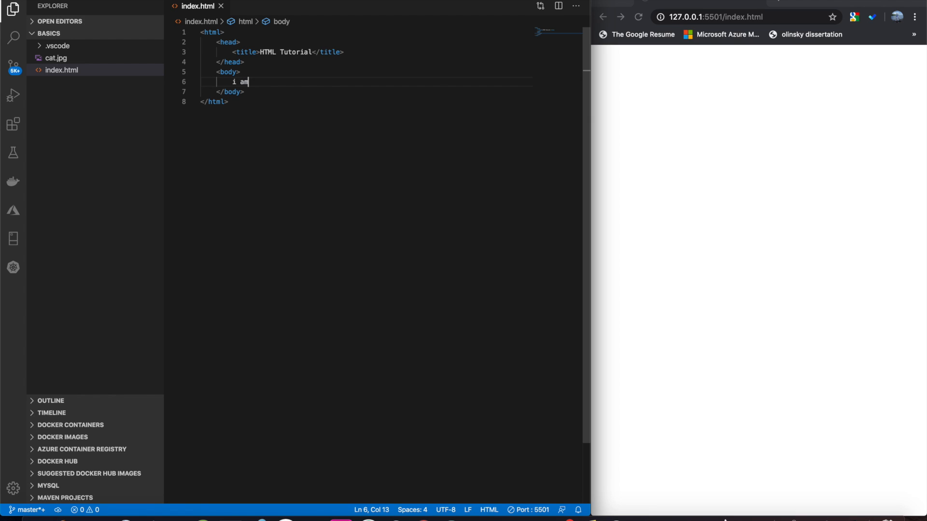
{"action": "type", "text": "some text"}
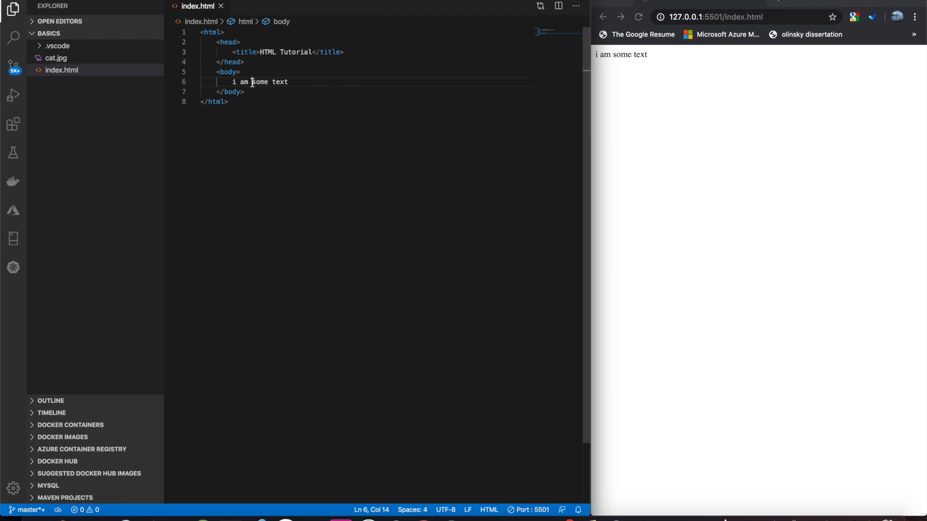
{"action": "mouse_move", "coordinate": [364, 82]}
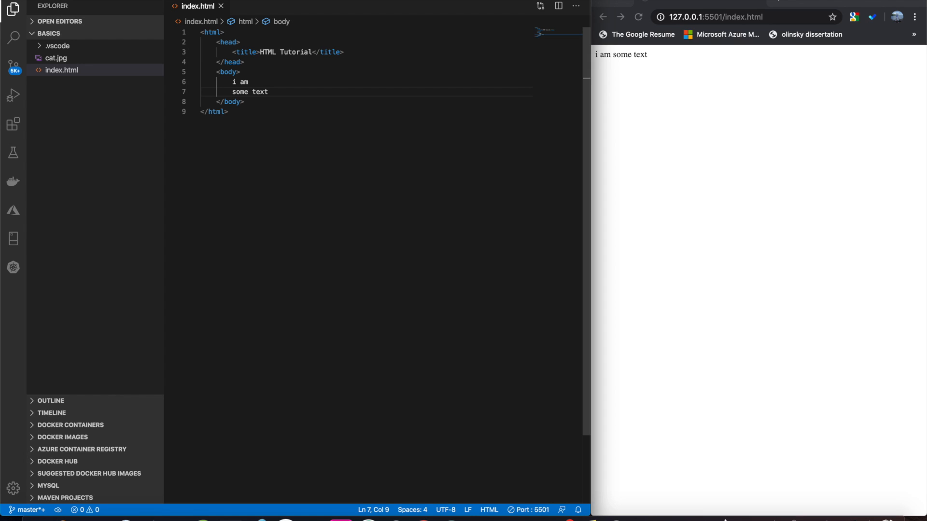
{"action": "left_click", "coordinate": [252, 81]}
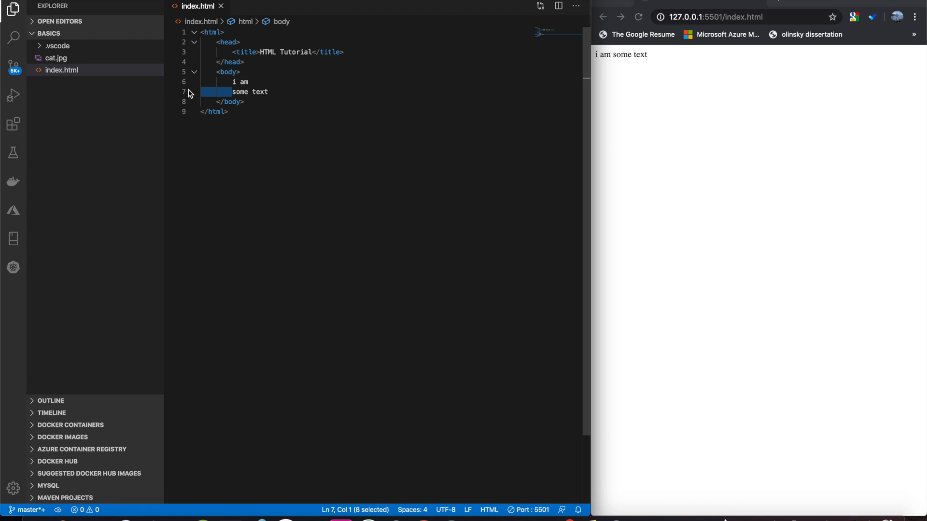
{"action": "key", "text": "Delete"}
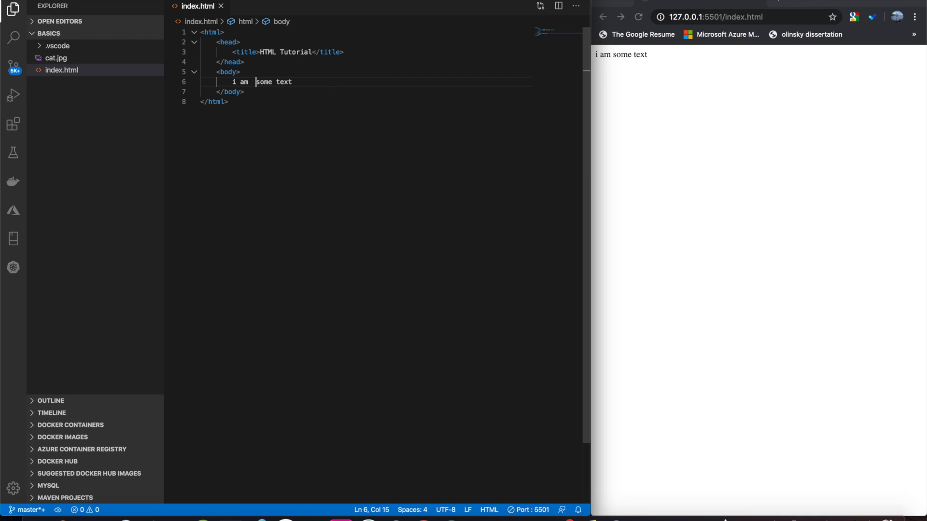
{"action": "type", "text": "br>"}
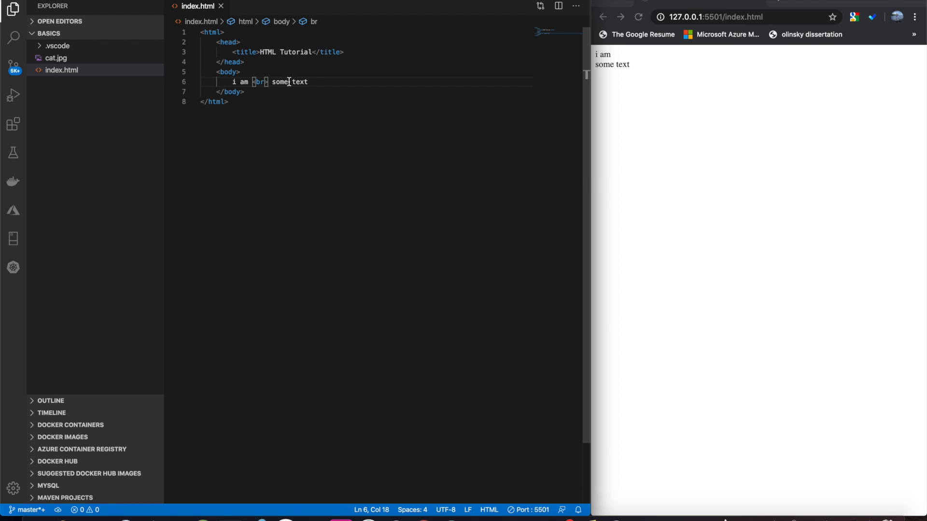
{"action": "mouse_move", "coordinate": [279, 90]}
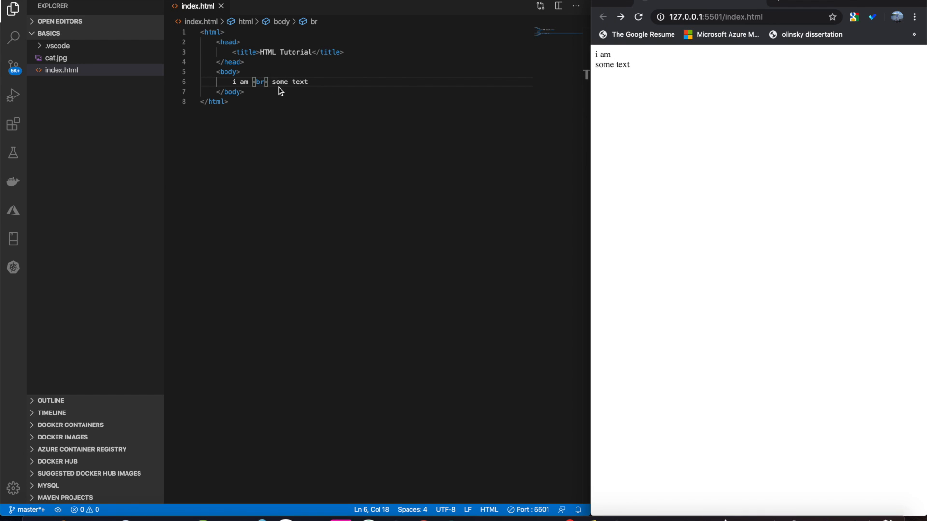
{"action": "type", "text": "<br> some"}
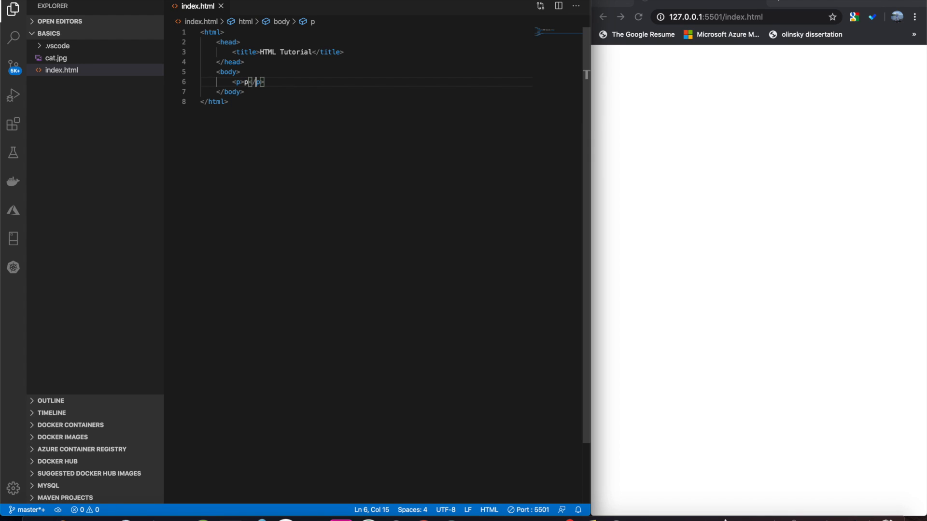
Step: Replace the body text with a <p>p</p> paragraph and an <h1>h1</h1> heading
{"action": "type", "text": "h"}
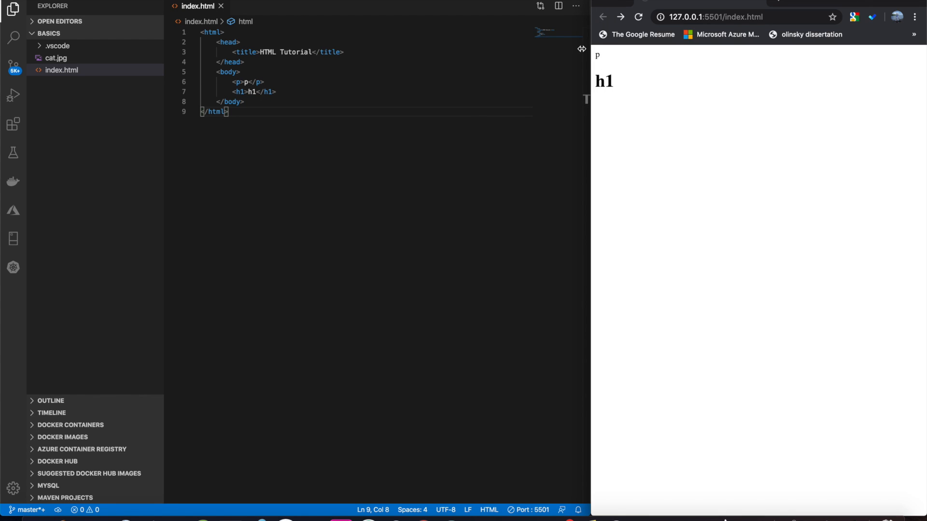
{"action": "left_click", "coordinate": [260, 82]}
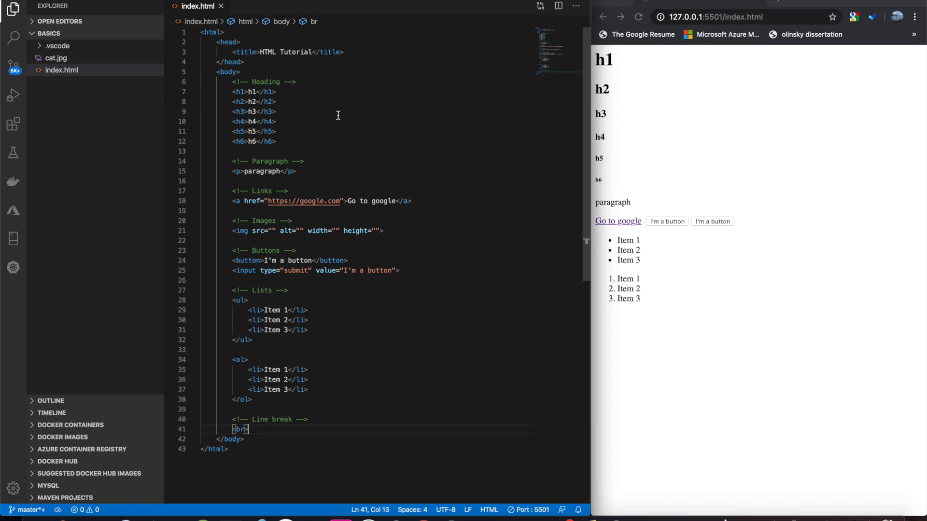
{"action": "mouse_move", "coordinate": [368, 113]}
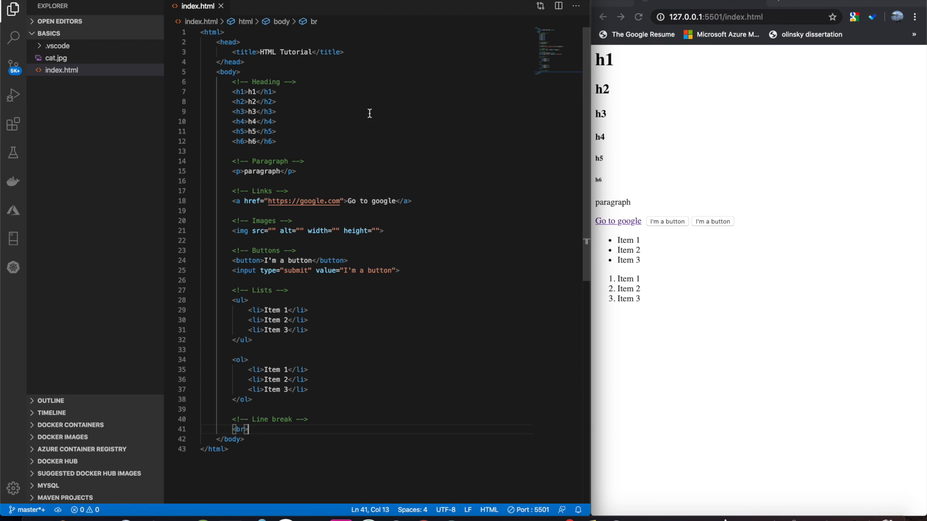
{"action": "mouse_move", "coordinate": [349, 188]}
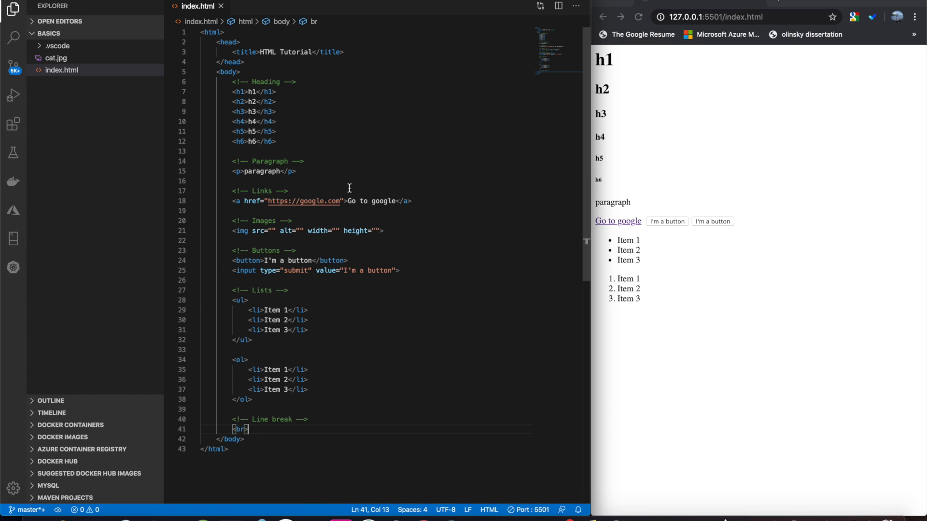
{"action": "mouse_move", "coordinate": [231, 82]}
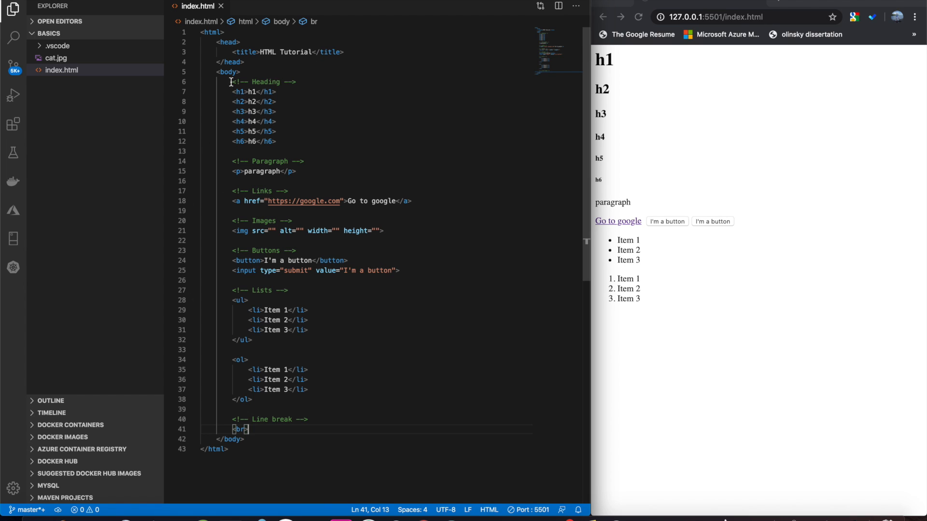
{"action": "left_click_drag", "start_coordinate": [231, 92], "coordinate": [276, 141]}
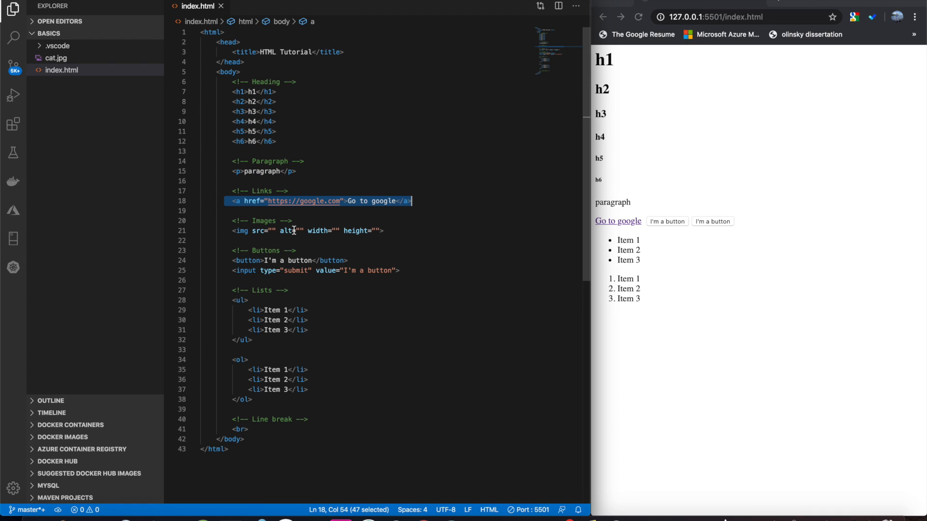
{"action": "left_click", "coordinate": [243, 250]}
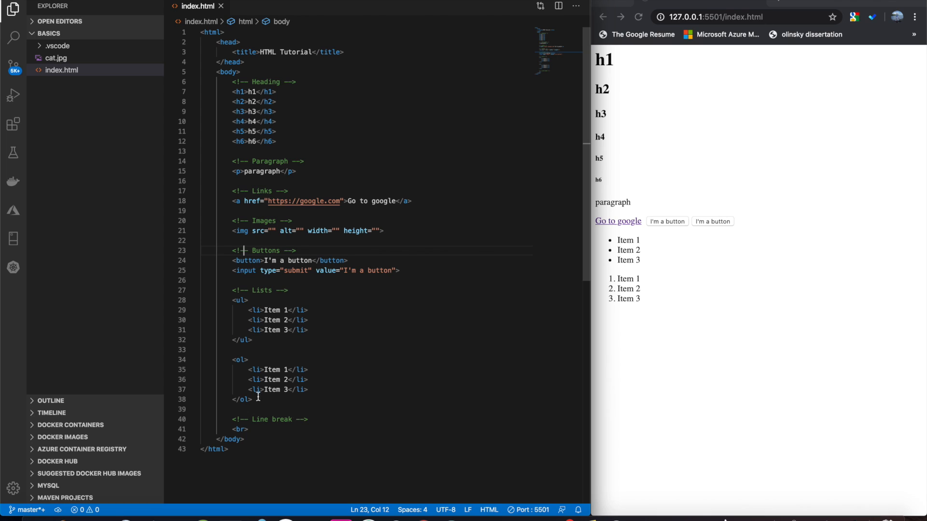
{"action": "mouse_move", "coordinate": [224, 428]}
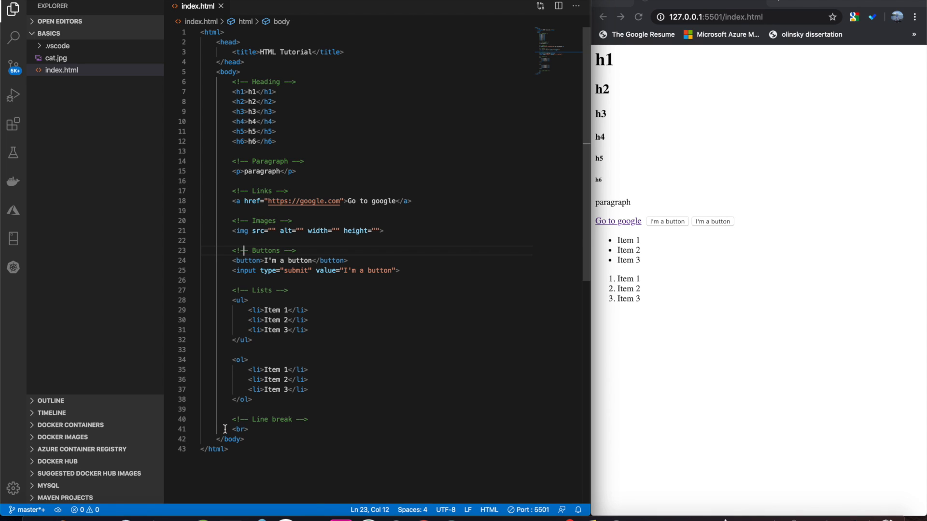
{"action": "left_click", "coordinate": [242, 429]}
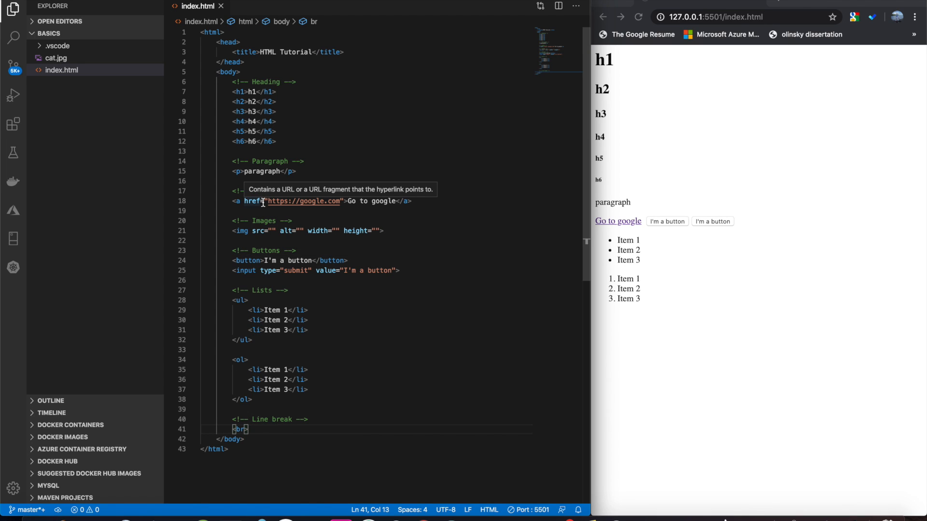
{"action": "mouse_move", "coordinate": [341, 79]}
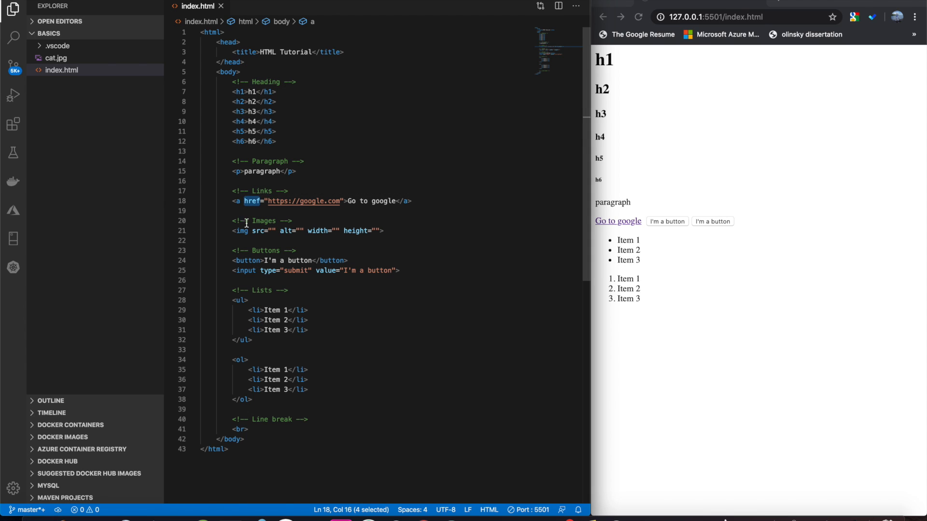
{"action": "left_click", "coordinate": [258, 231]}
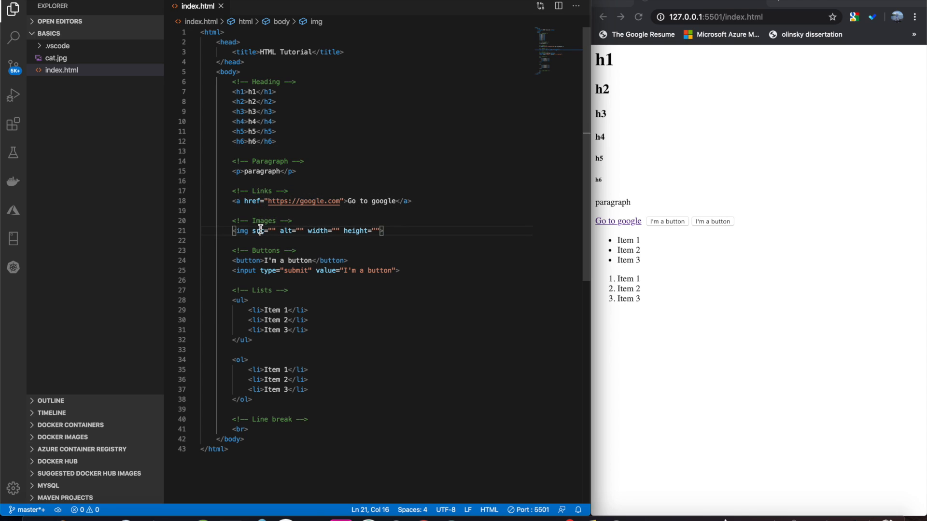
{"action": "mouse_move", "coordinate": [241, 92]}
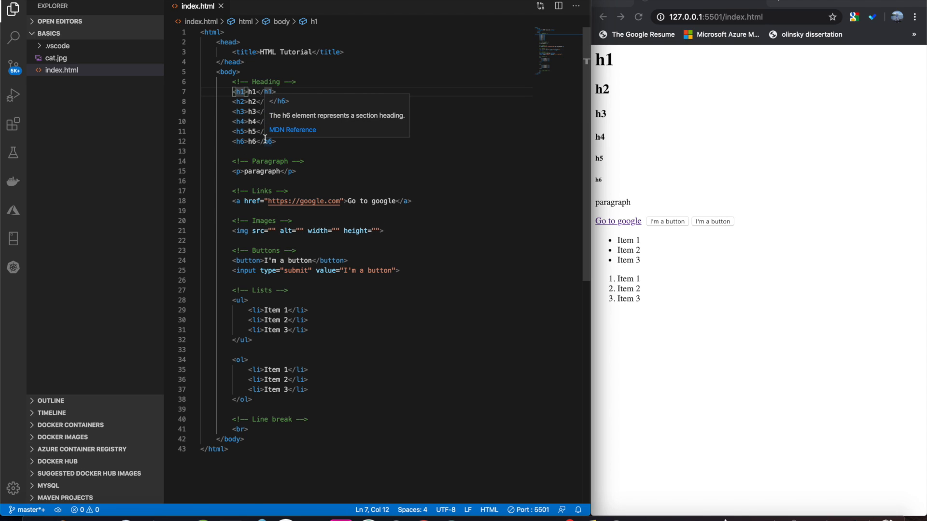
Step: Add inline styles: color blue on the <h1> tag and font-size 50px on <h2>
{"action": "type", "text": "style=\""}
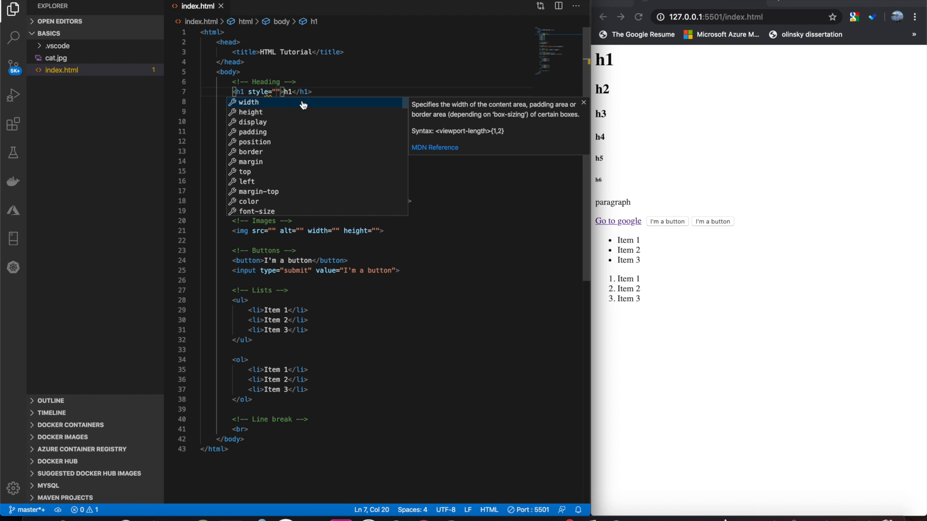
{"action": "scroll", "scroll_direction": "down", "scroll_amount": 3}
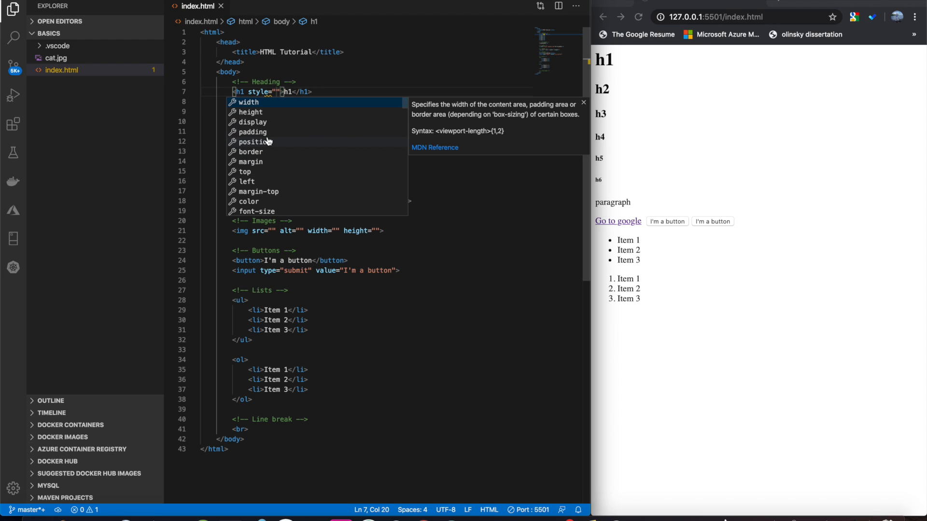
{"action": "mouse_move", "coordinate": [260, 82]}
{"action": "type", "text": "color: blue;"}
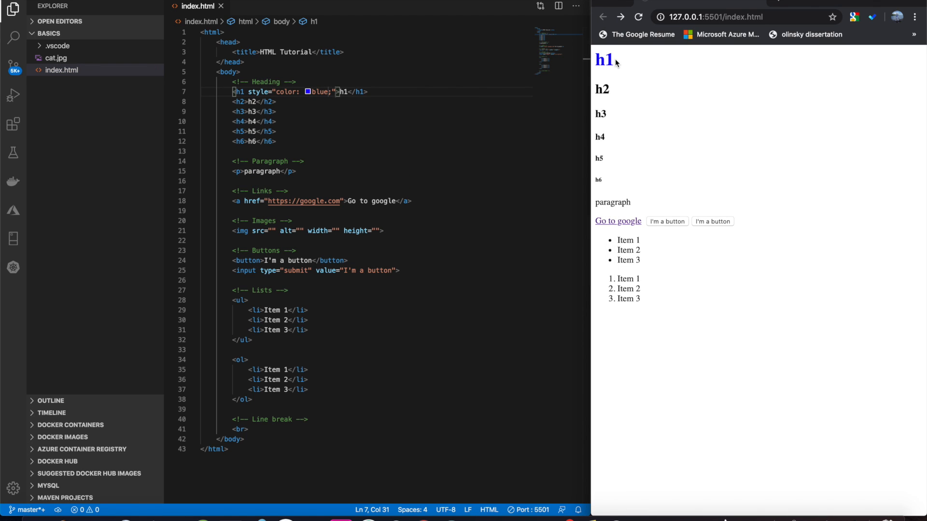
{"action": "mouse_move", "coordinate": [606, 59]}
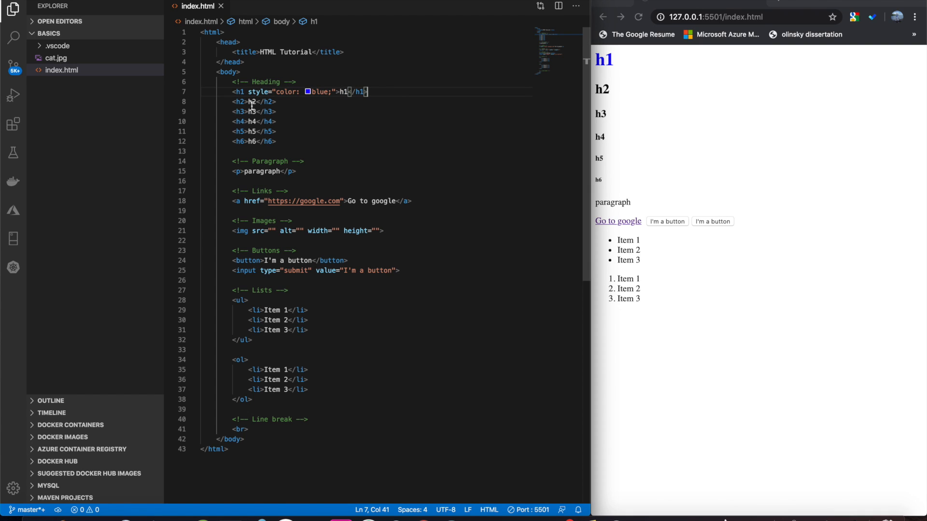
{"action": "left_click", "coordinate": [240, 102]}
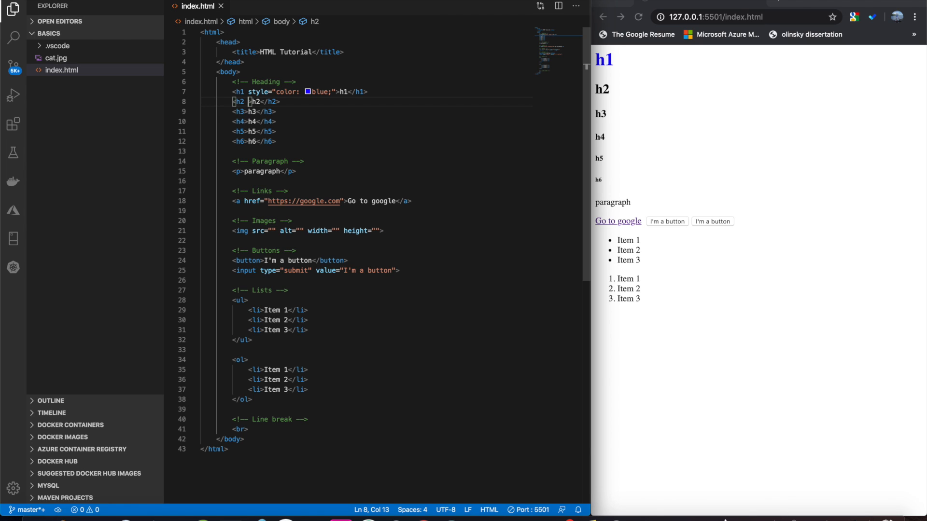
{"action": "type", "text": "style=\"font-size: ;"}
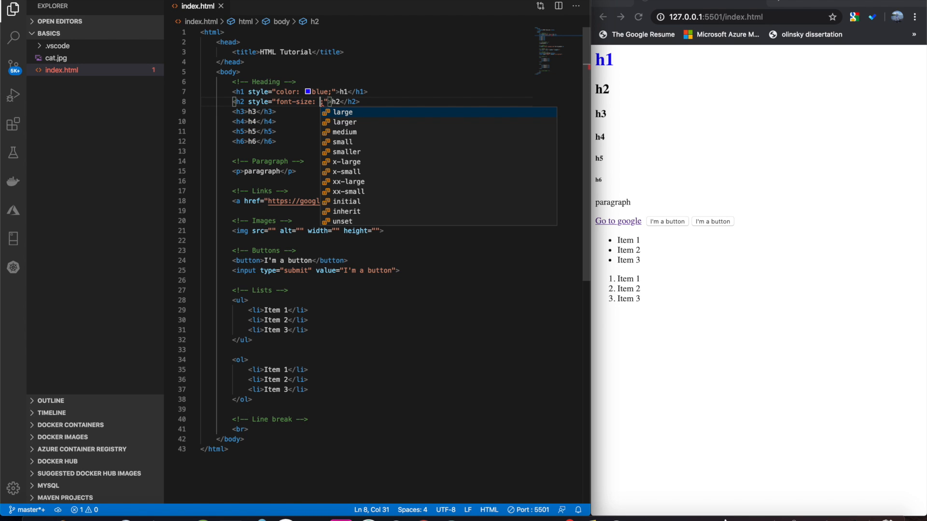
{"action": "type", "text": "50px"}
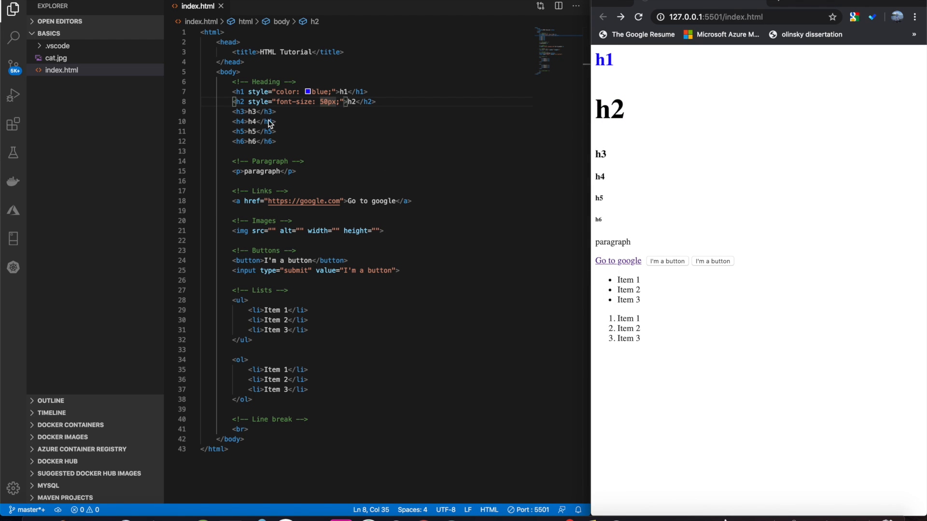
{"action": "left_click", "coordinate": [239, 112]}
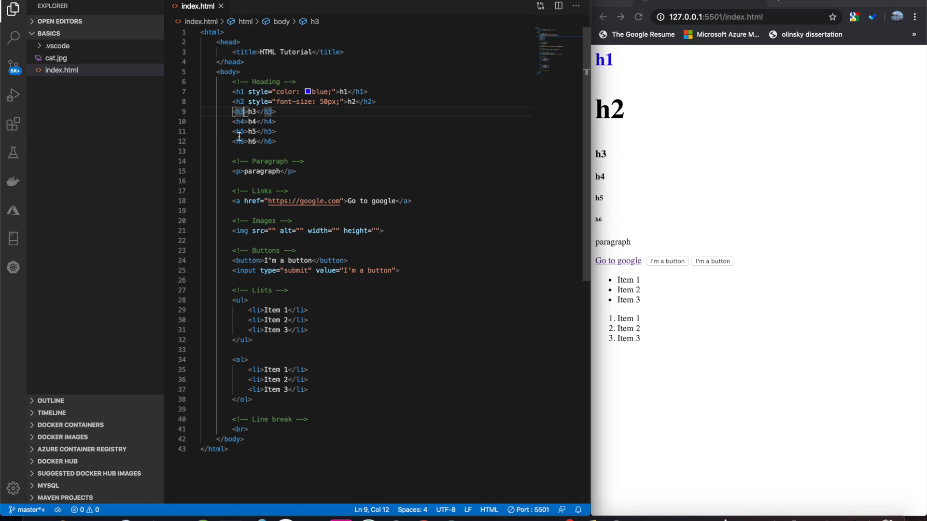
Step: Give the <h3> tag style="color: blue; font-size: 50px;"
{"action": "type", "text": "style=\"\""}
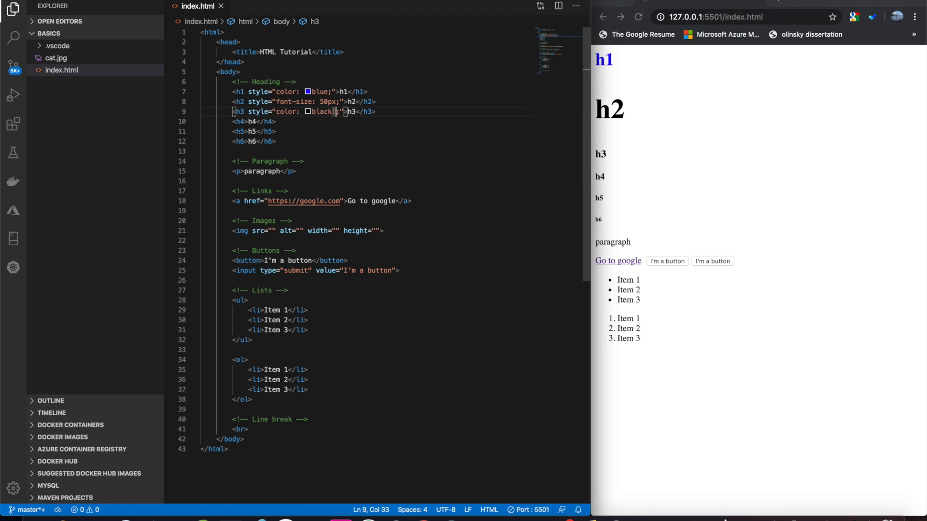
{"action": "type", "text": "blue"}
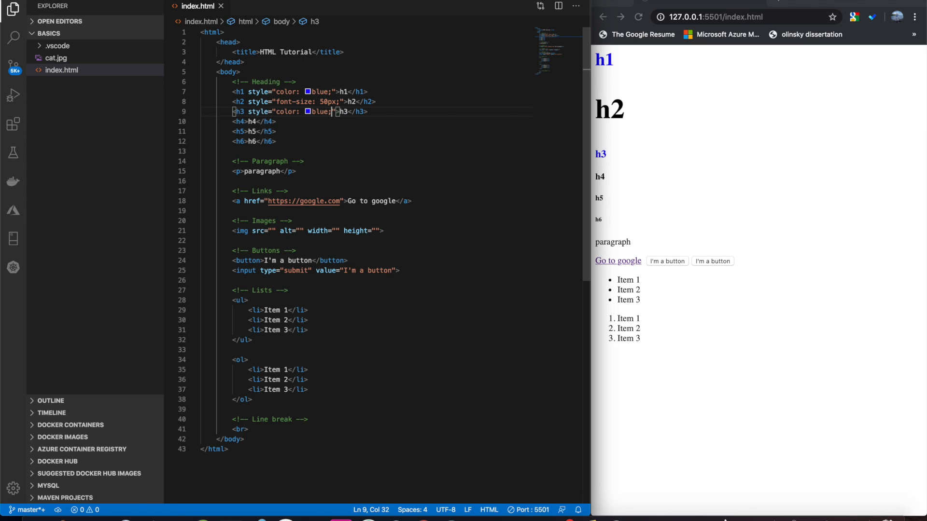
{"action": "type", "text": "font-size: ;"}
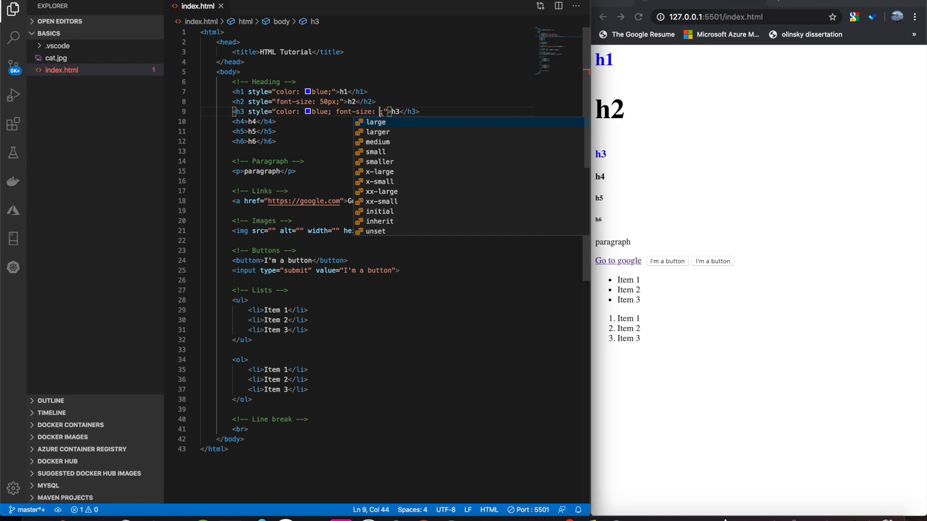
{"action": "type", "text": "50px"}
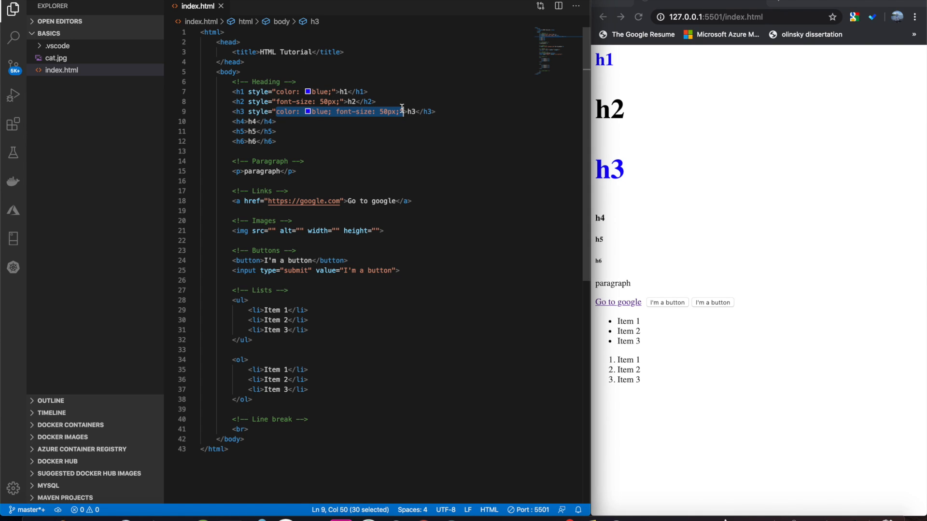
{"action": "left_click", "coordinate": [266, 131]}
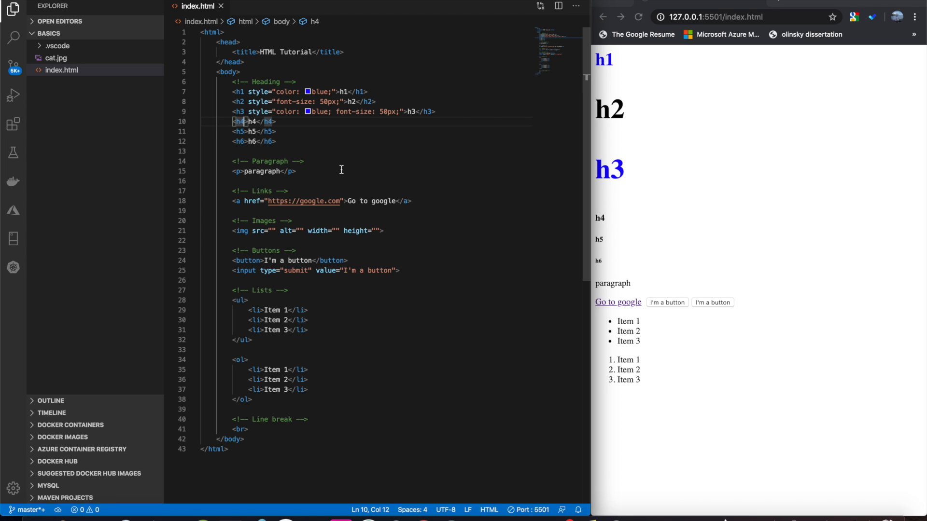
Step: Add a text-align style to the <h4> tag, trying right before settling on center
{"action": "type", "text": "style=\"\""}
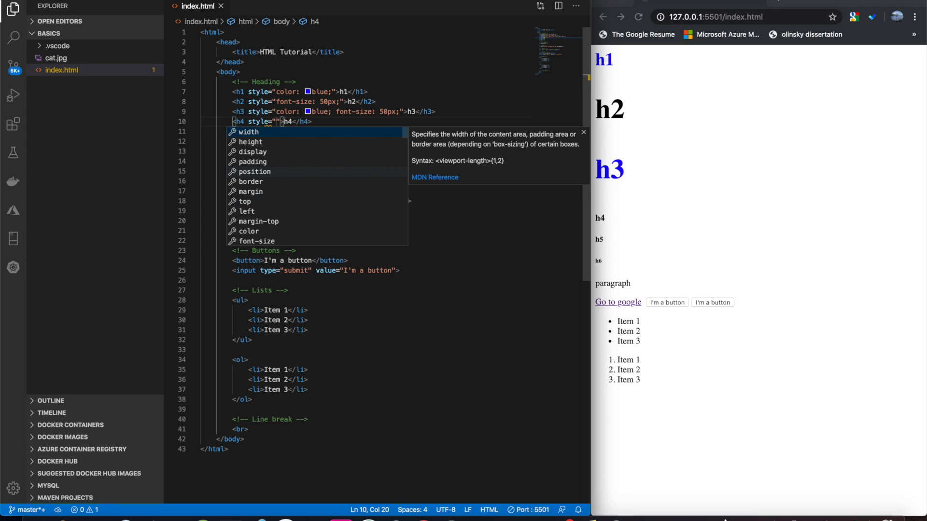
{"action": "type", "text": "text-align: ;"}
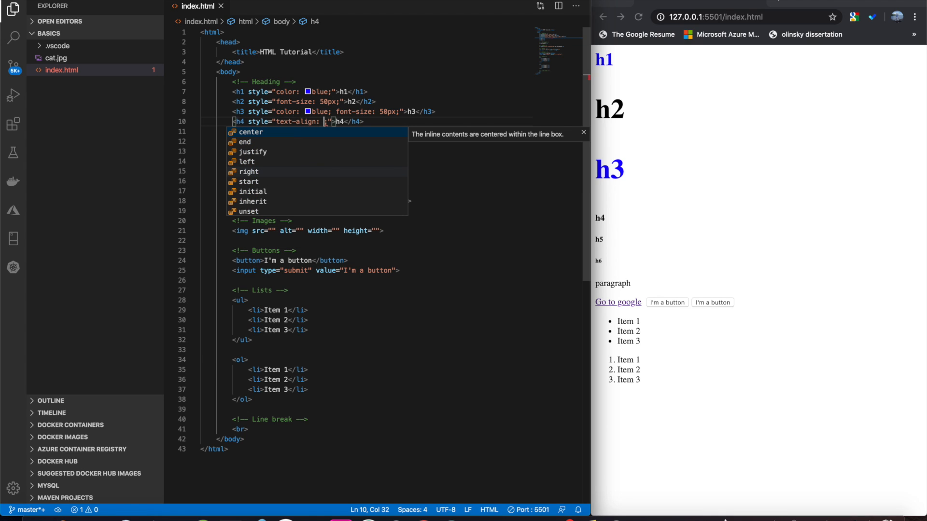
{"action": "mouse_move", "coordinate": [246, 162]}
{"action": "type", "text": "center"}
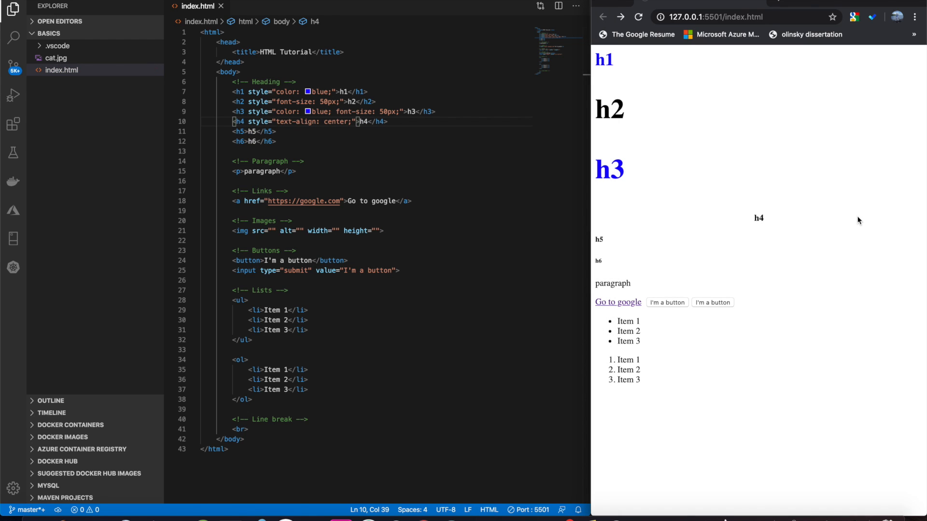
{"action": "mouse_move", "coordinate": [340, 161]}
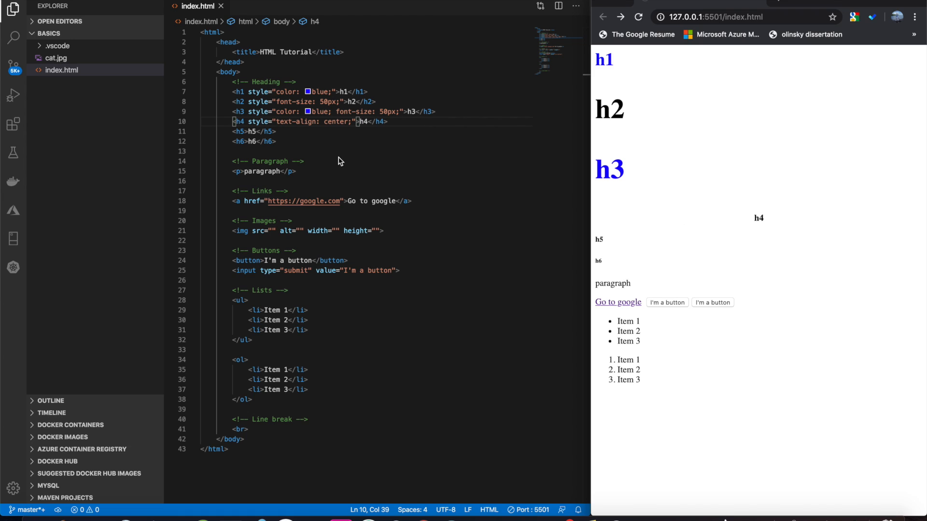
{"action": "type", "text": "right"}
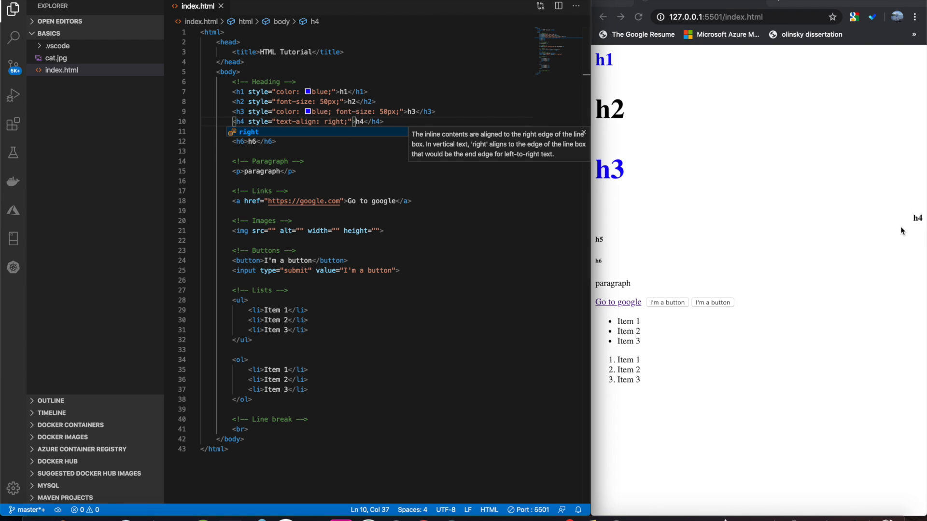
{"action": "left_click", "coordinate": [333, 111]}
{"action": "type", "text": "lef"}
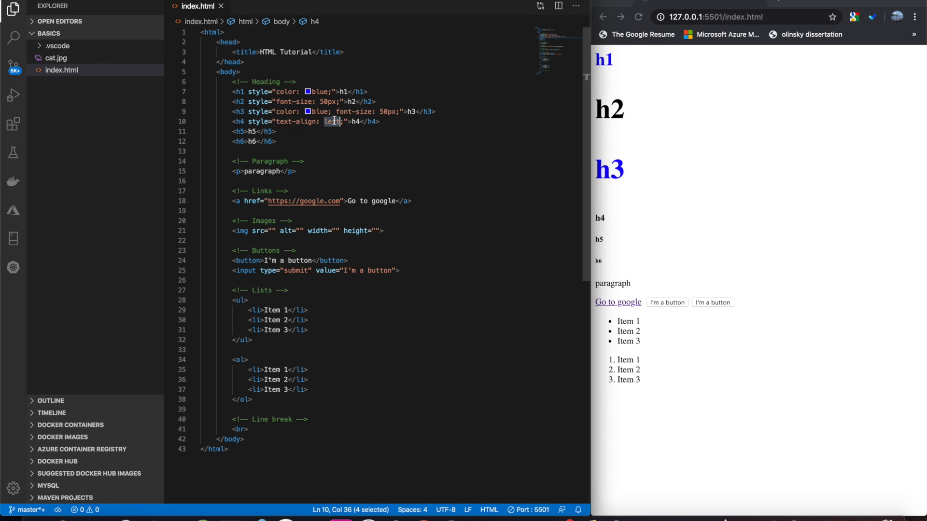
{"action": "type", "text": "center"}
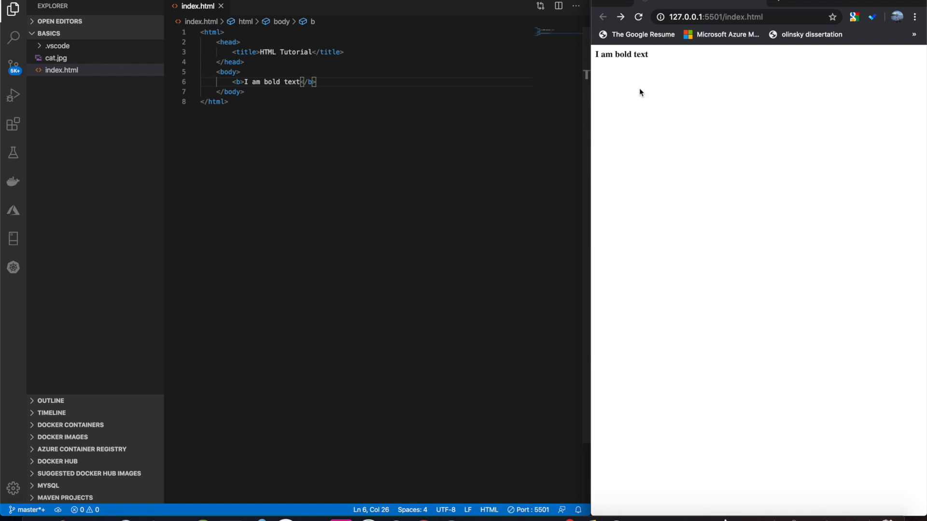
{"action": "mouse_move", "coordinate": [279, 77]}
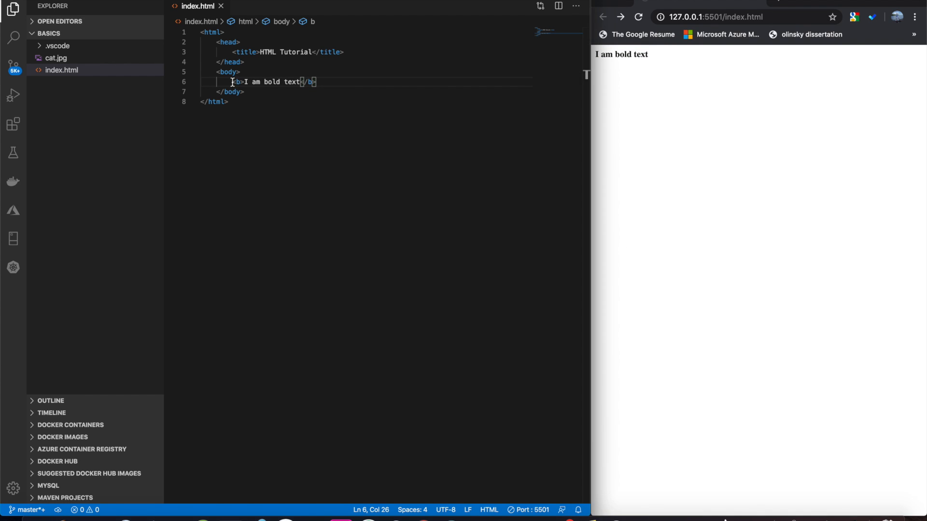
Step: Wrap <b>I am bold text</b> in an <h1> and add <strong>I am also bold</strong> below
{"action": "key", "text": "Enter"}
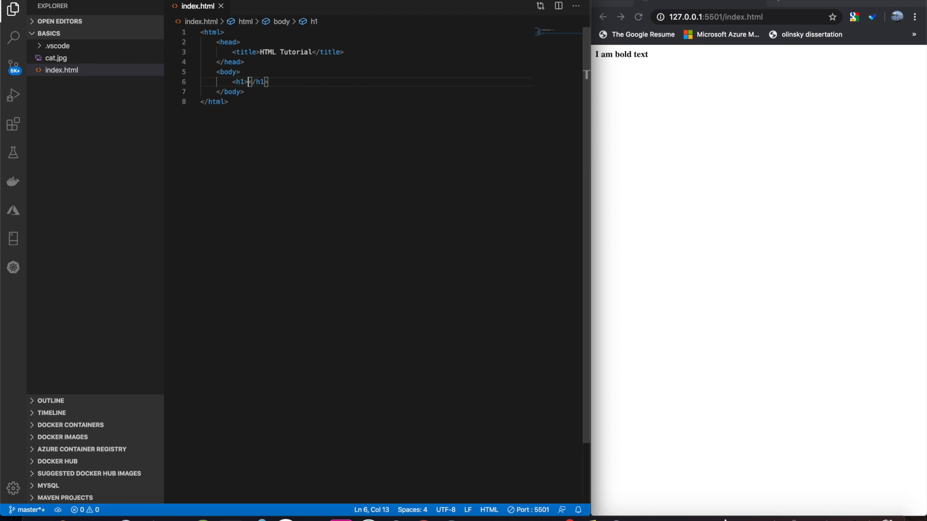
{"action": "type", "text": "<b>I am bold text</b>"}
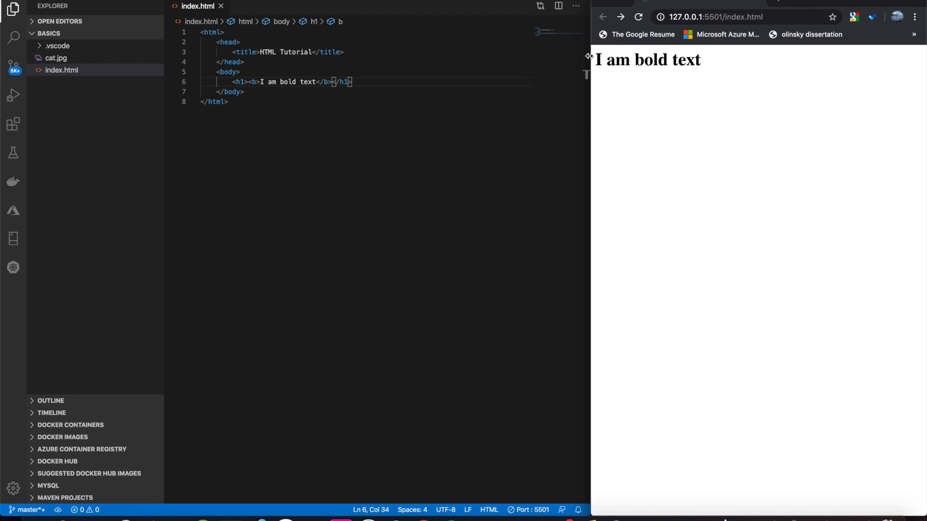
{"action": "key", "text": "enter"}
{"action": "type", "text": "<strong></strong>"}
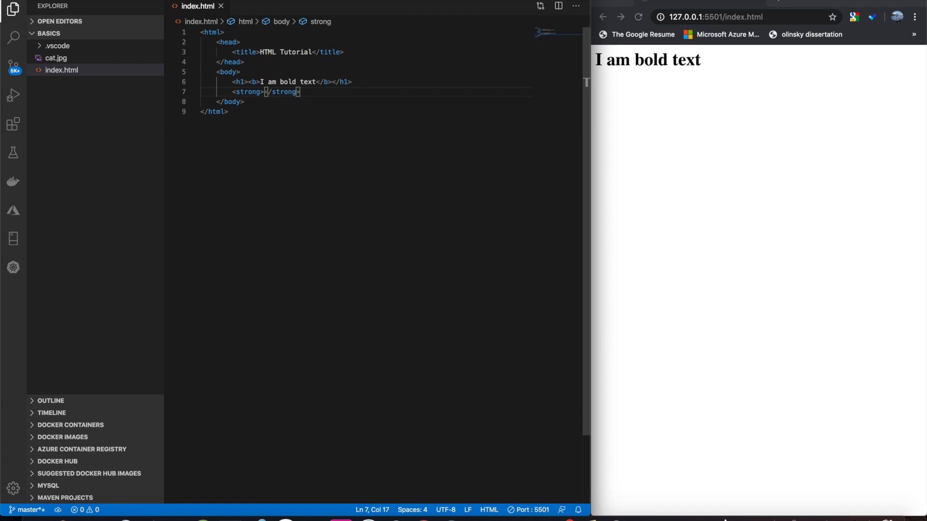
{"action": "type", "text": "I am also bold"}
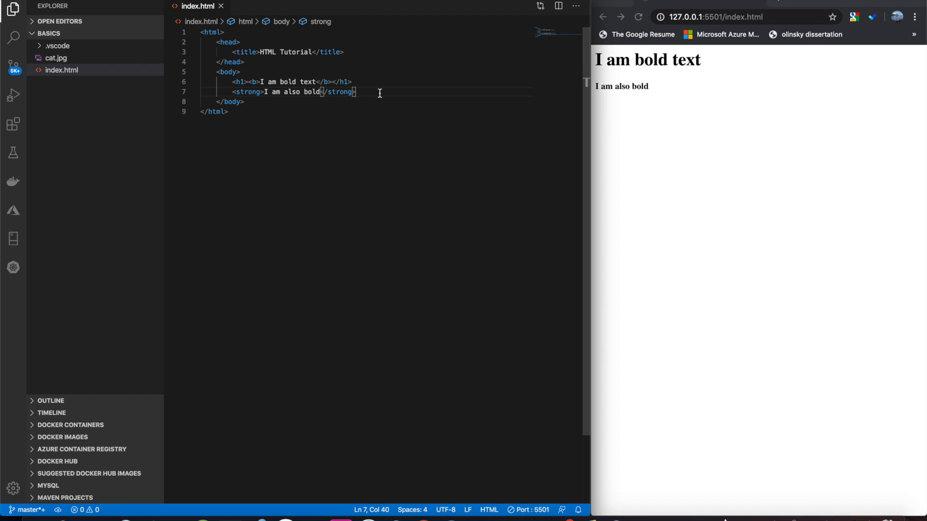
{"action": "key", "text": "Enter"}
{"action": "type", "text": "<i></i>"}
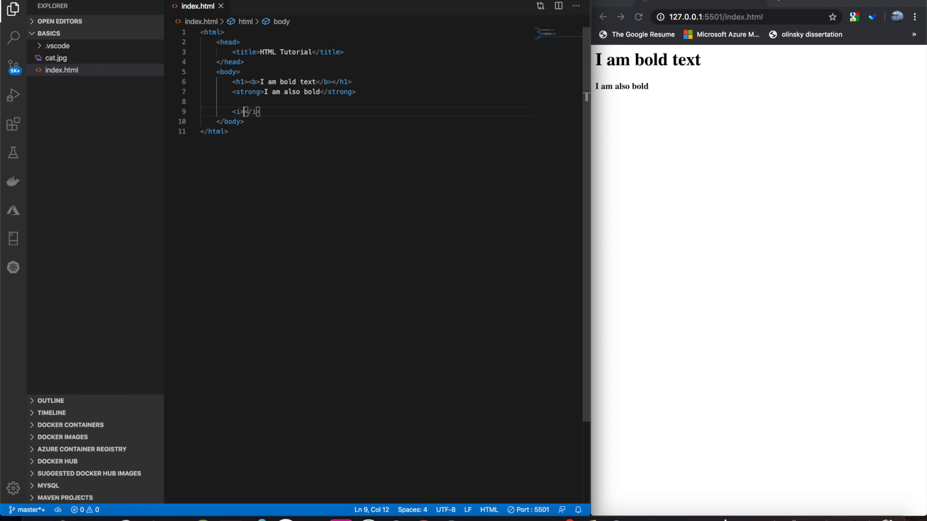
Step: Add an <i>italic</i> line, then start an <em> element on the next line
{"action": "type", "text": "italic"}
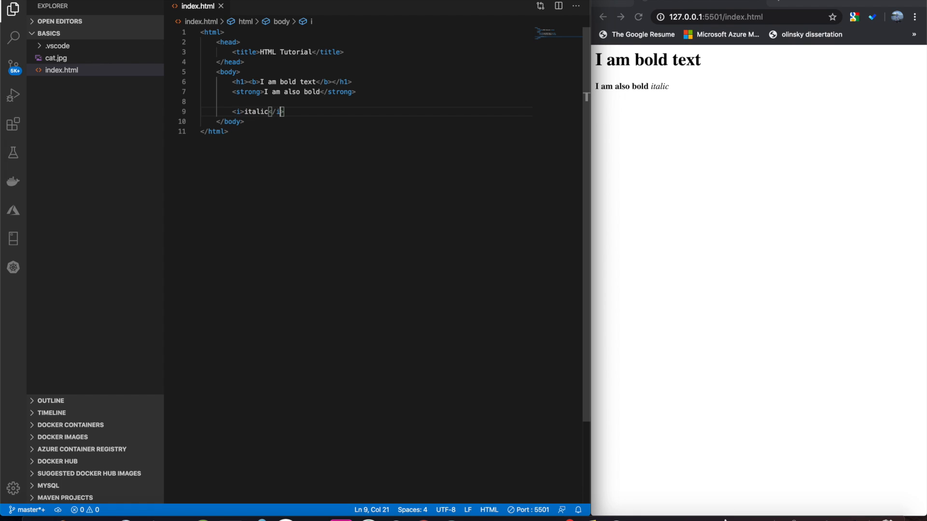
{"action": "key", "text": "enter"}
{"action": "type", "text": "<em></em>"}
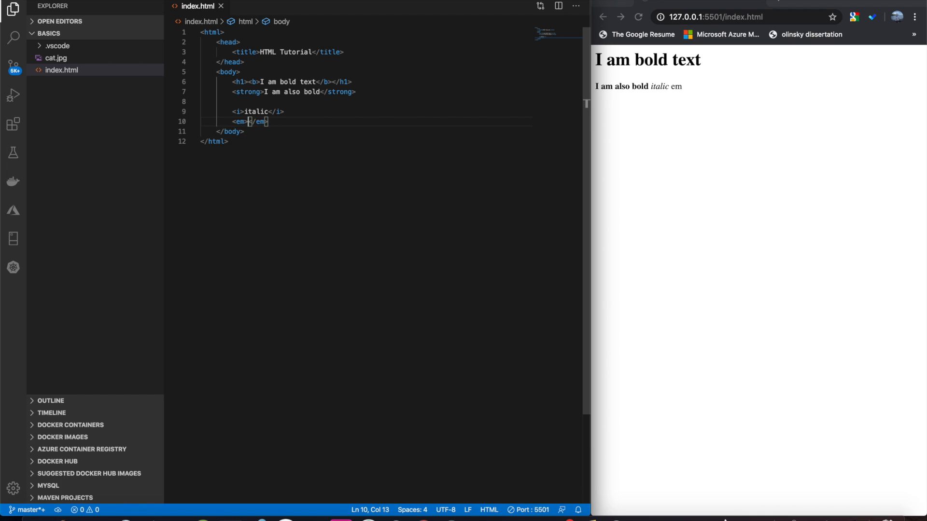
{"action": "type", "text": "e"}
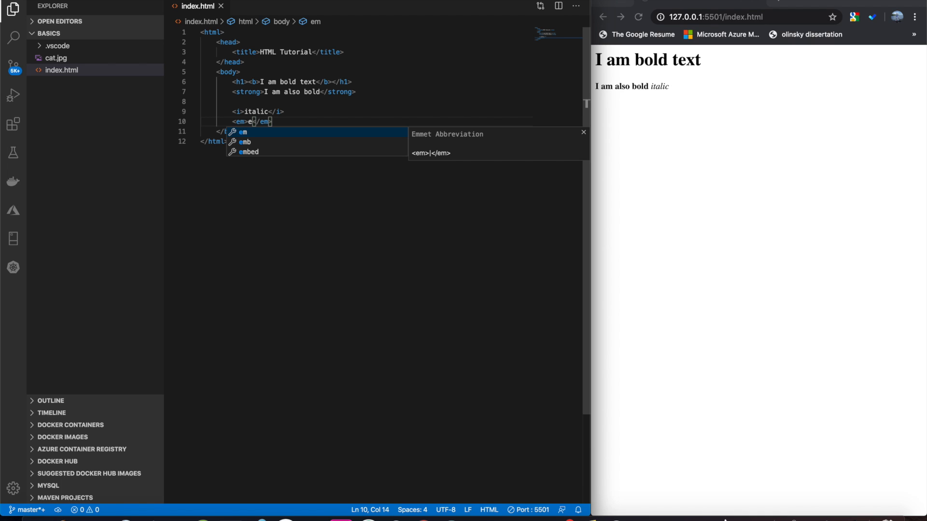
{"action": "type", "text": "mphasized"}
{"action": "type", "text": "<small></small>"}
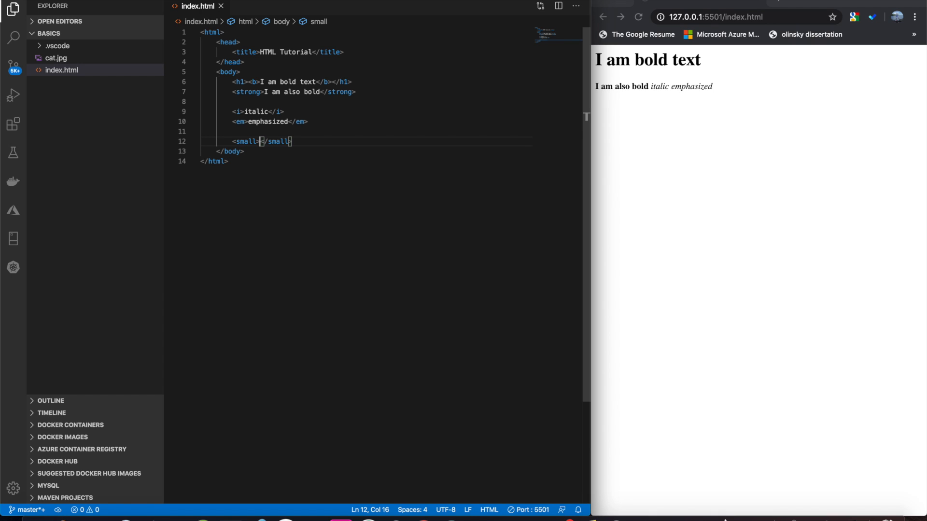
Step: Add 'i am small text' in small tags and point out the deleted and inserted elements
{"action": "type", "text": "i am small"}
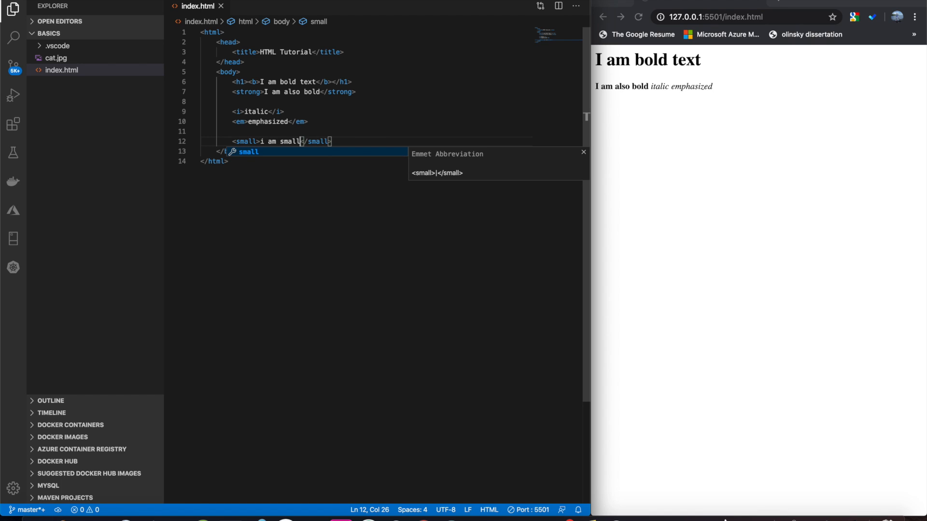
{"action": "type", "text": "text"}
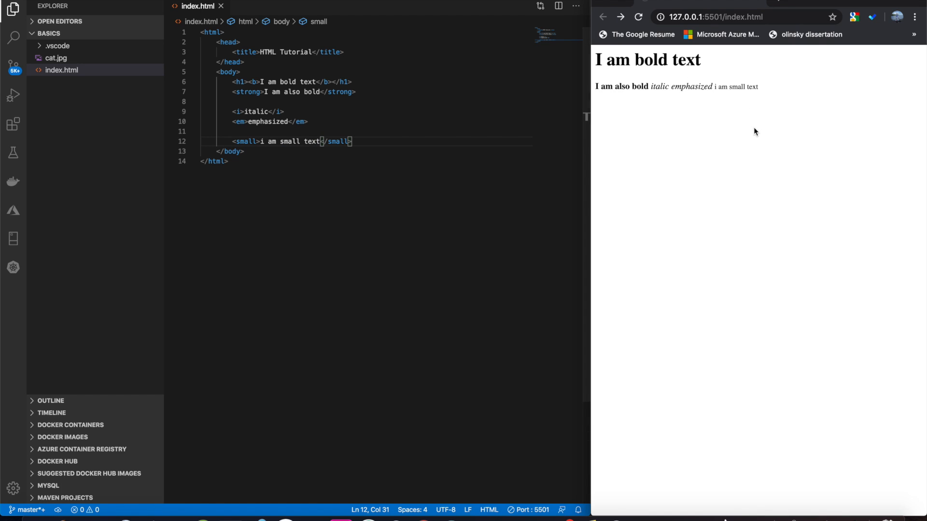
{"action": "double_click", "coordinate": [736, 87]}
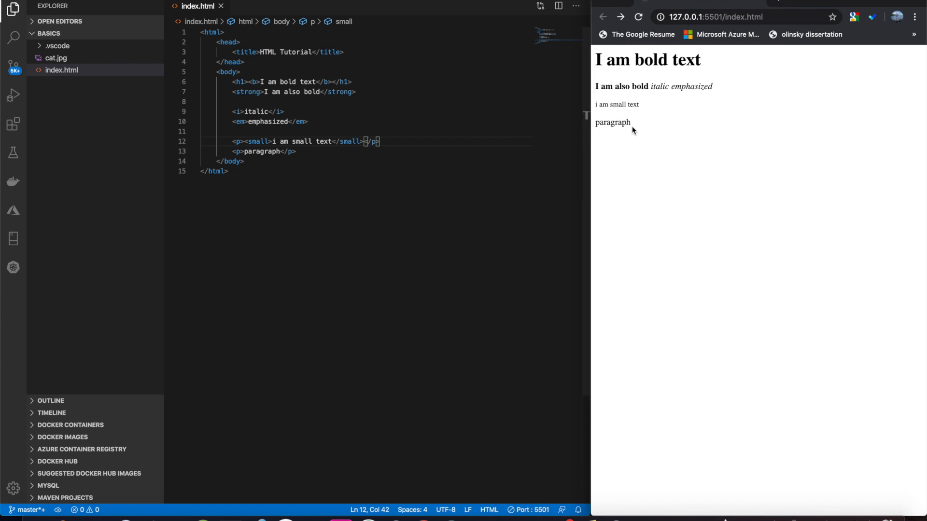
{"action": "mouse_move", "coordinate": [377, 147]}
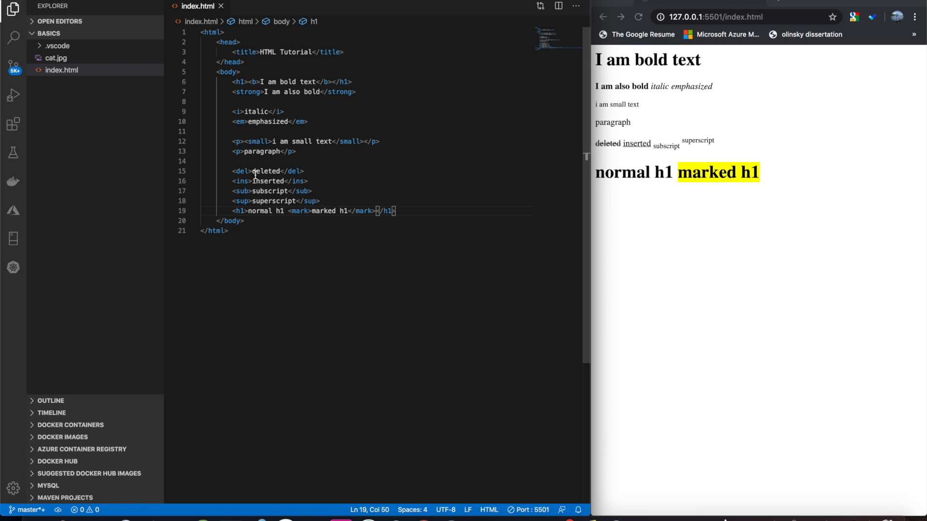
{"action": "left_click", "coordinate": [233, 172]}
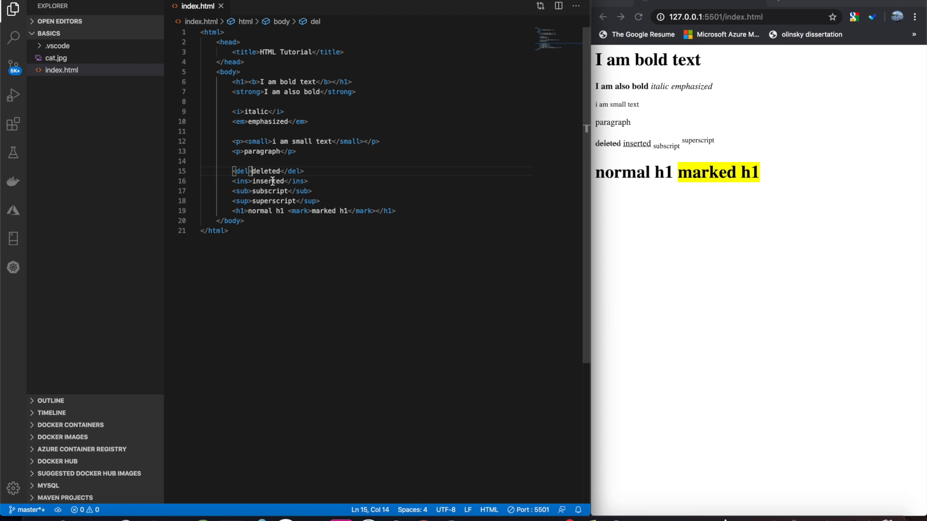
{"action": "left_click", "coordinate": [272, 200]}
{"action": "type", "text": "<blockquote></blockquote>"}
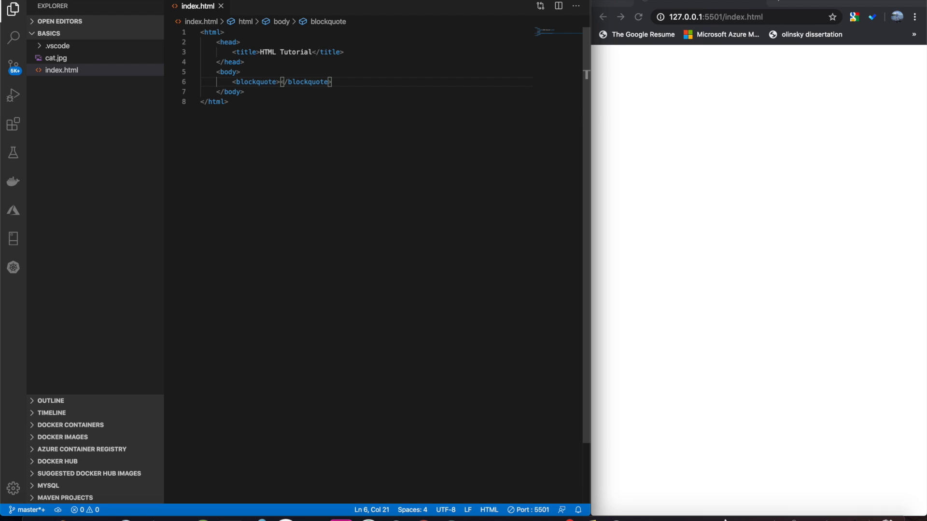
Step: Type 'I am a quote' inside the blockquote
{"action": "type", "text": "I am"}
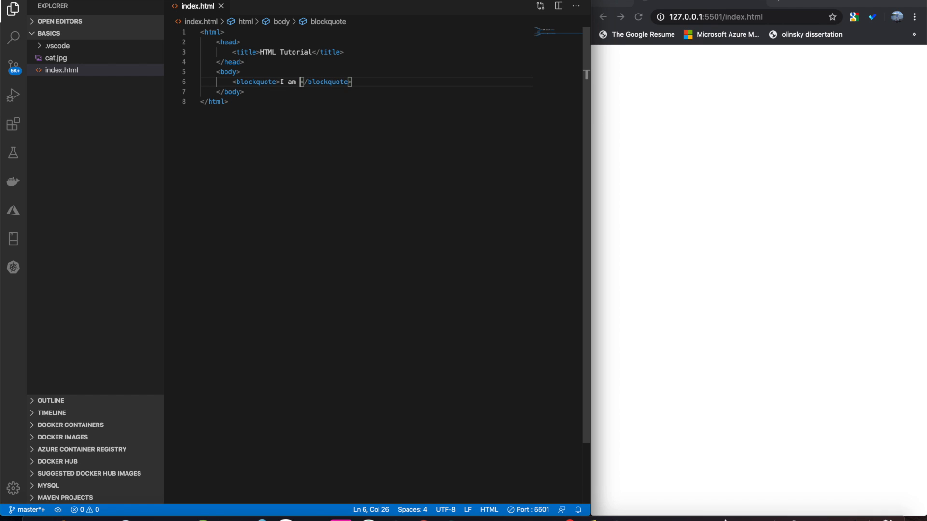
{"action": "type", "text": "a quote"}
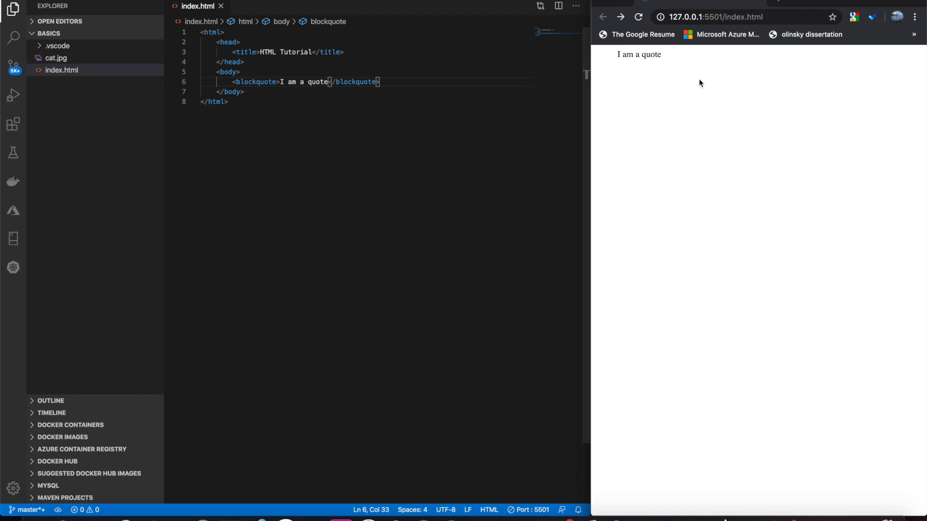
{"action": "mouse_move", "coordinate": [637, 57]}
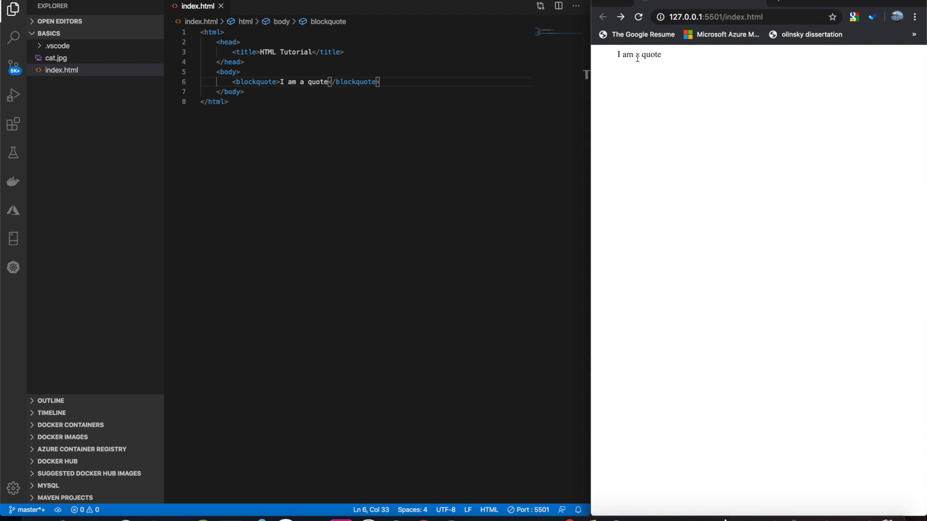
{"action": "mouse_move", "coordinate": [398, 95]}
{"action": "type", "text": "<form>"}
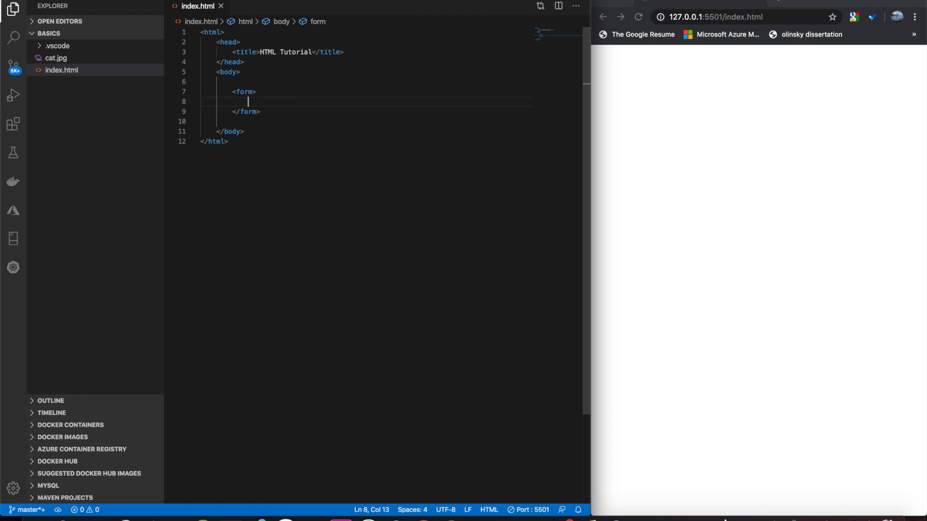
Step: Add a 'Name:' label with a text input field to the form
{"action": "type", "text": "label></label>"}
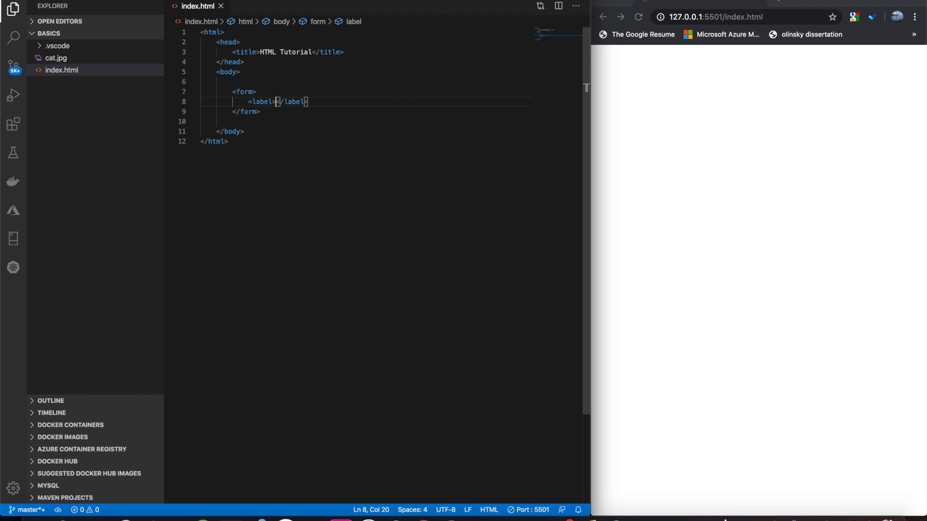
{"action": "type", "text": "Name"}
{"action": "type", "text": "<input type=\"text\">"}
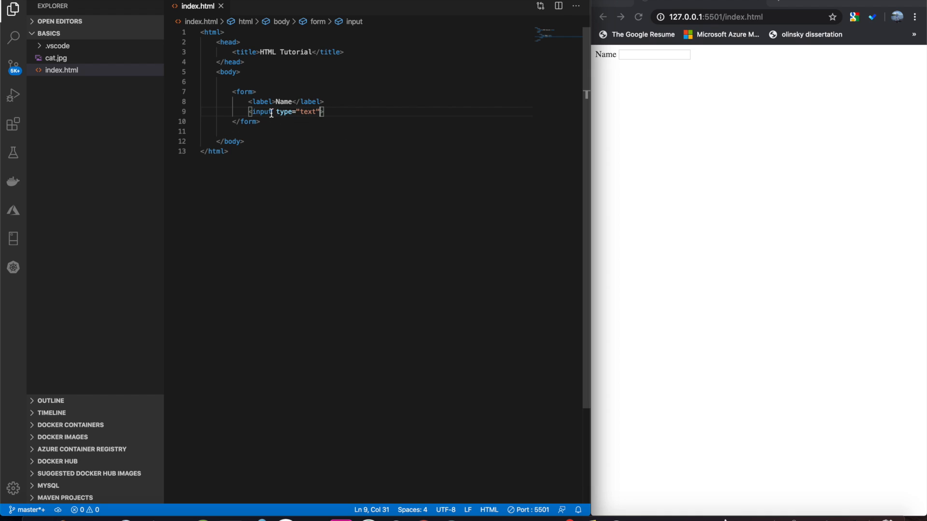
{"action": "left_click", "coordinate": [316, 101]}
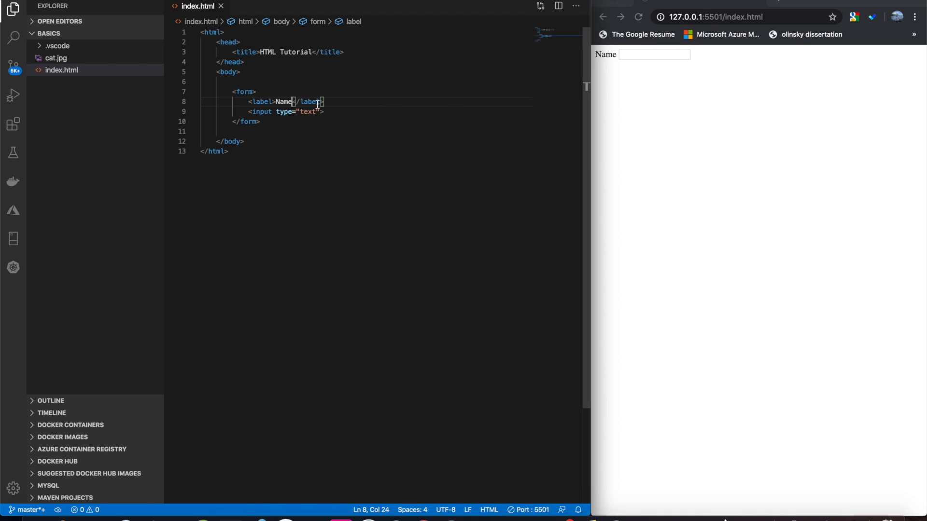
{"action": "type", "text": ":"}
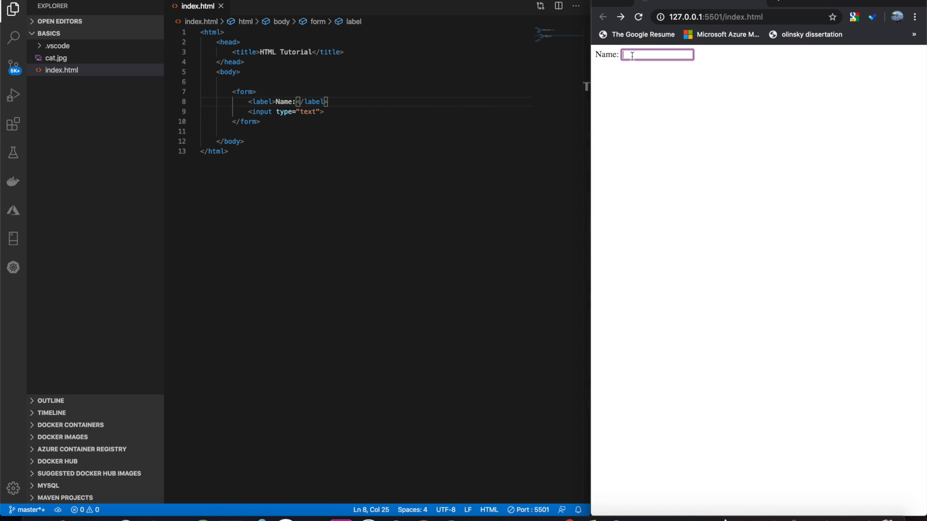
{"action": "type", "text": "Ben"}
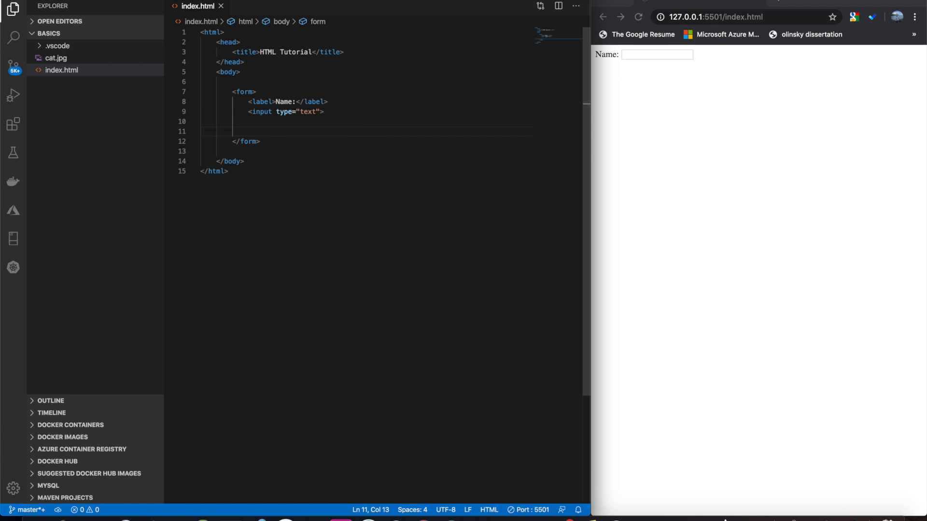
{"action": "type", "text": "`<input type=\"text\" name=\"\" id=\"\">`"}
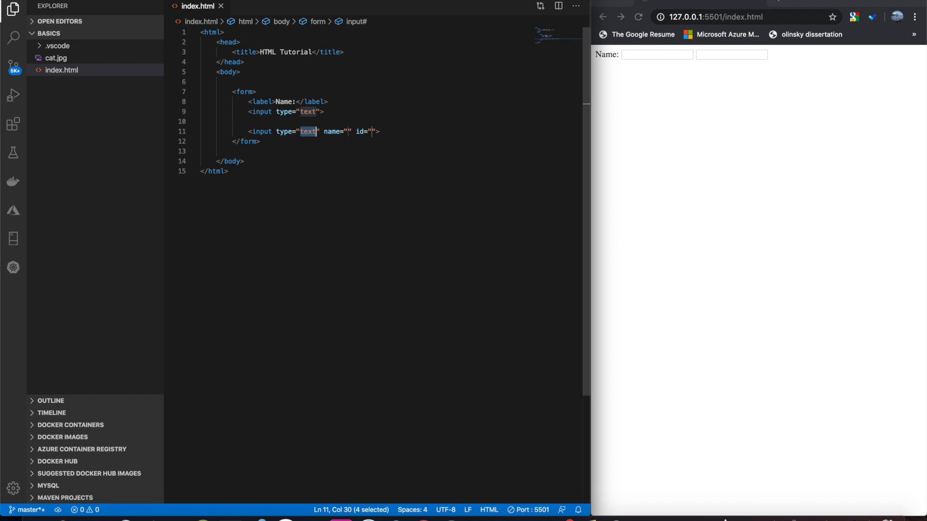
Step: Add Male/Female radio inputs sharing name 'radio' and test selecting them in the preview
{"action": "type", "text": "radio"}
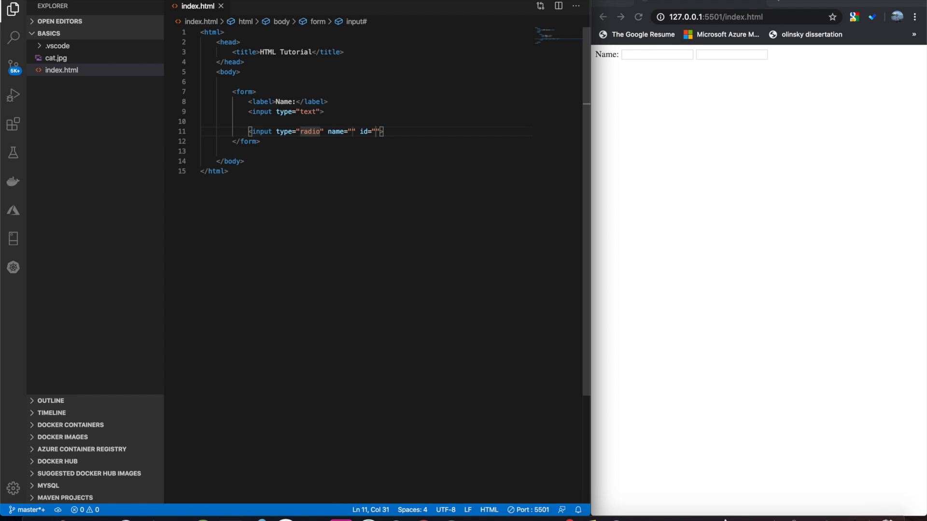
{"action": "left_click", "coordinate": [637, 16]}
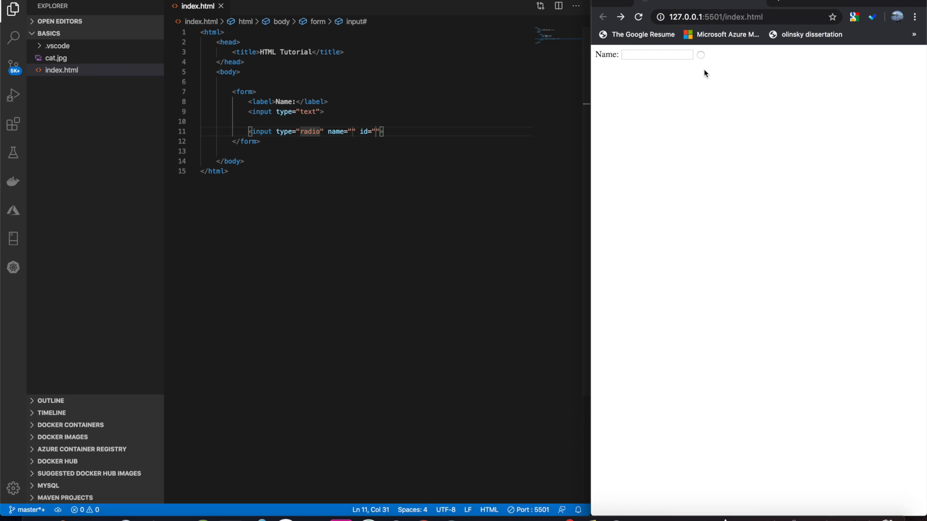
{"action": "left_click", "coordinate": [701, 56]}
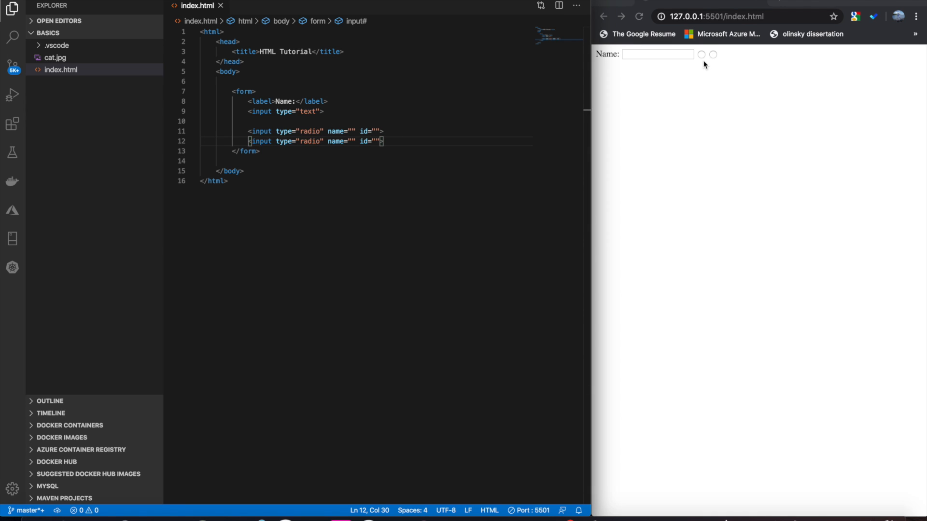
{"action": "left_click", "coordinate": [701, 54]}
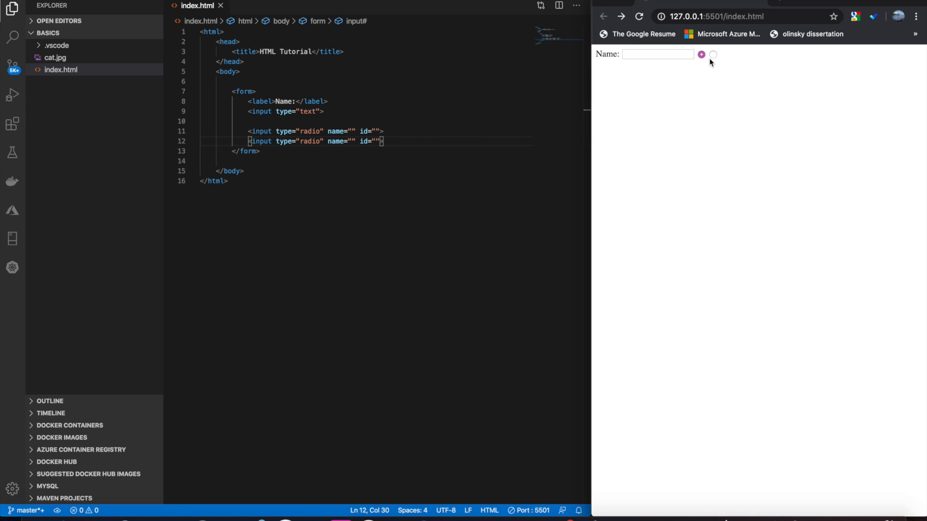
{"action": "left_click", "coordinate": [713, 54]}
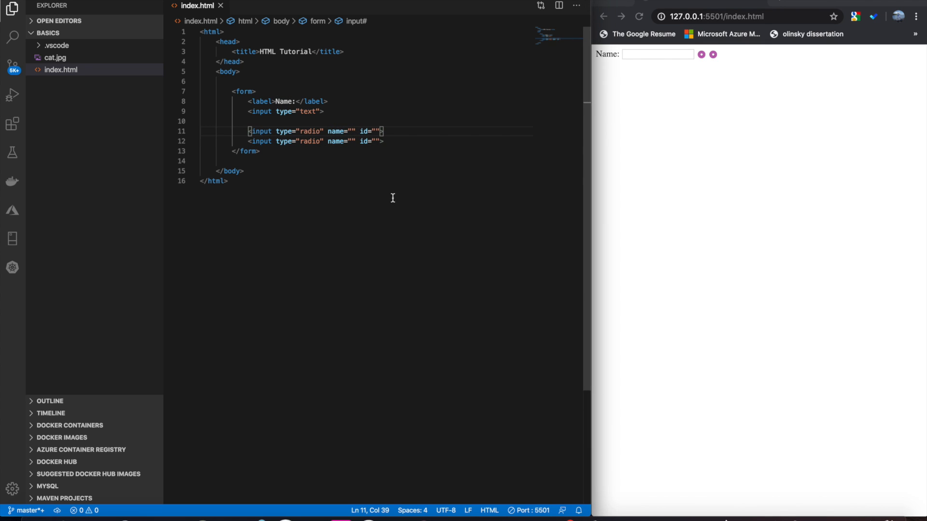
{"action": "type", "text": "r"}
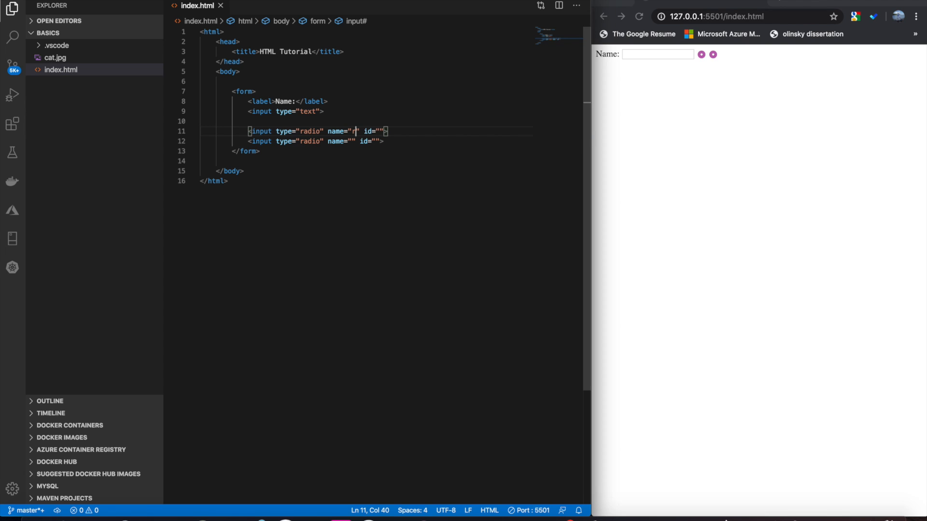
{"action": "type", "text": "adio"}
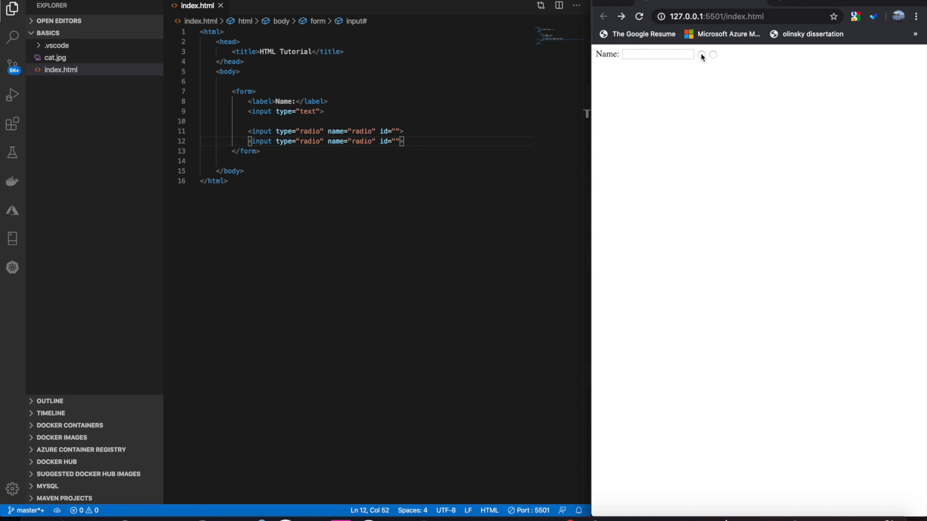
{"action": "left_click", "coordinate": [702, 55]}
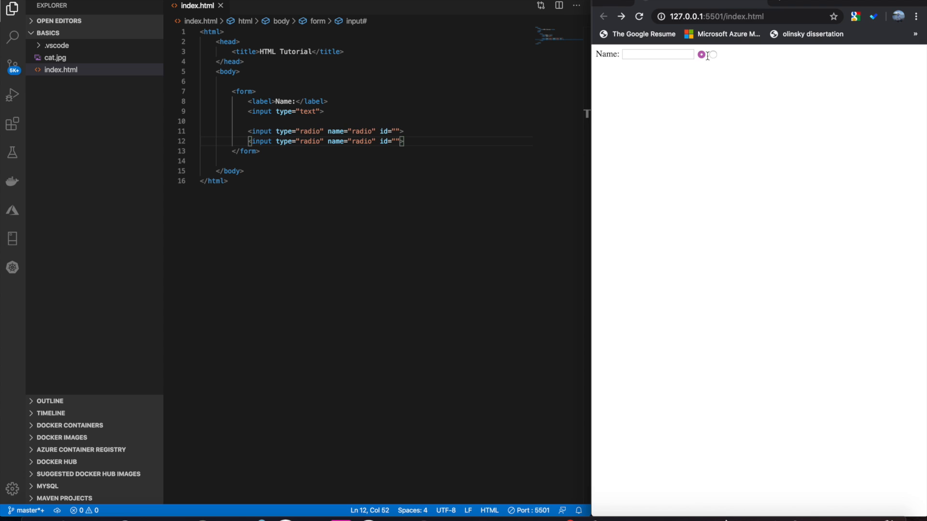
{"action": "left_click", "coordinate": [713, 55]}
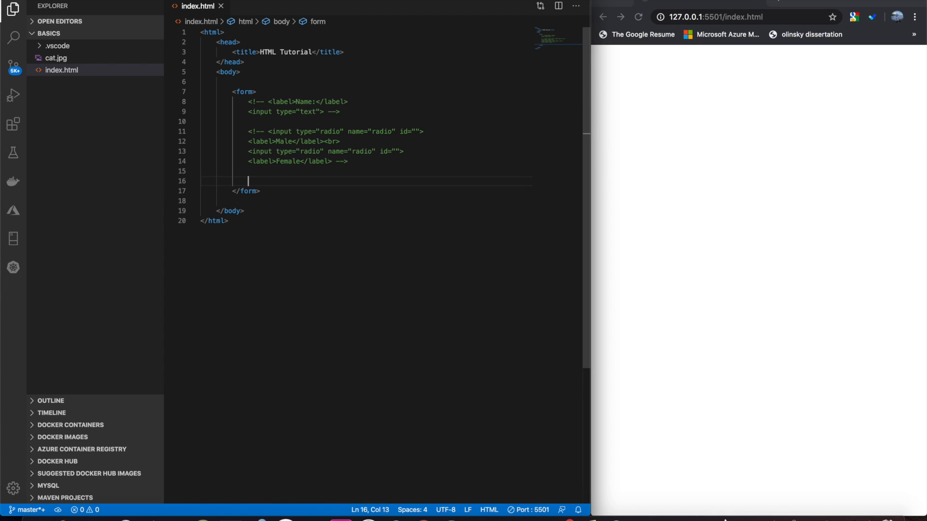
{"action": "mouse_move", "coordinate": [295, 227]}
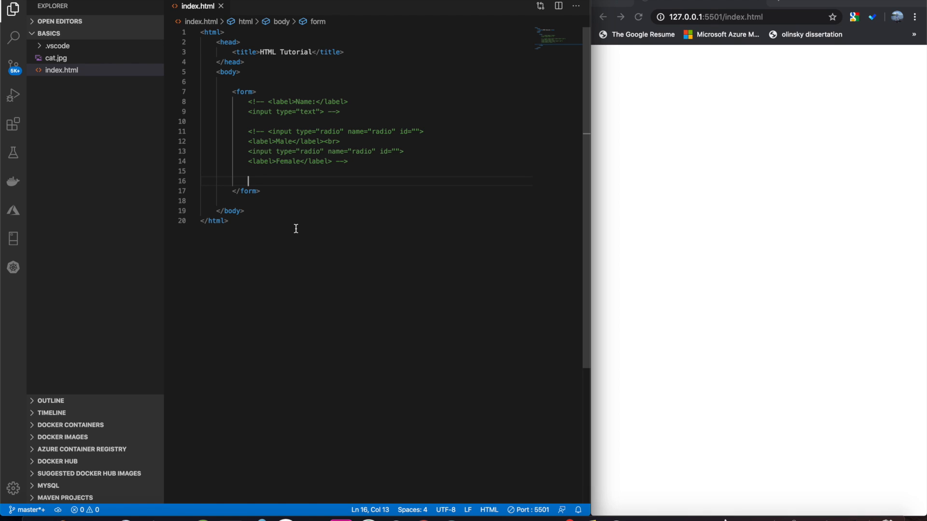
Step: Build a 'programming languages' select with Python, HTML, CSS and Java options
{"action": "type", "text": "select name=\"\" id=\"\"></select>"}
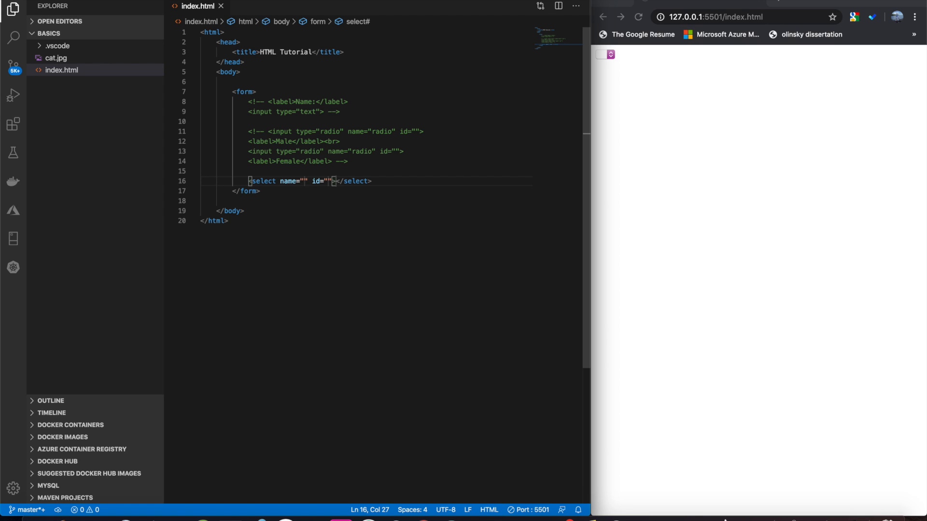
{"action": "type", "text": "progrm"}
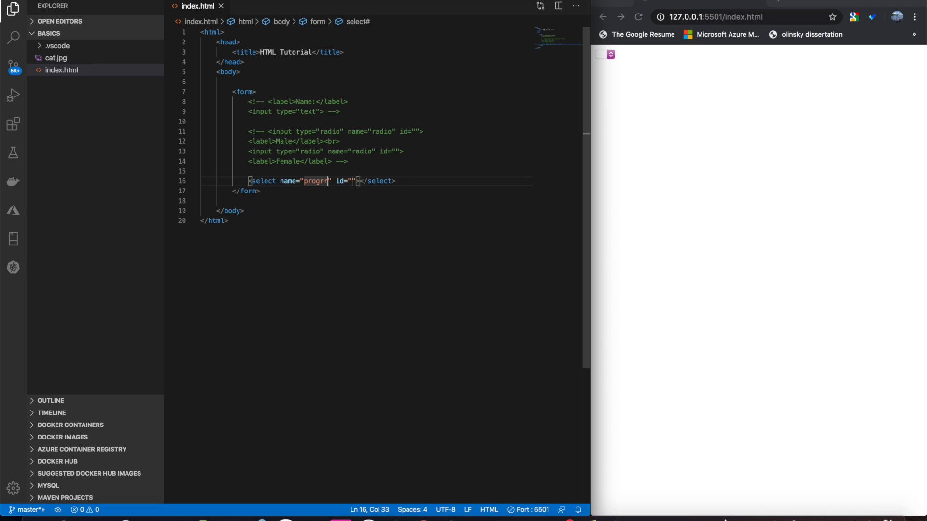
{"action": "type", "text": "langiua"}
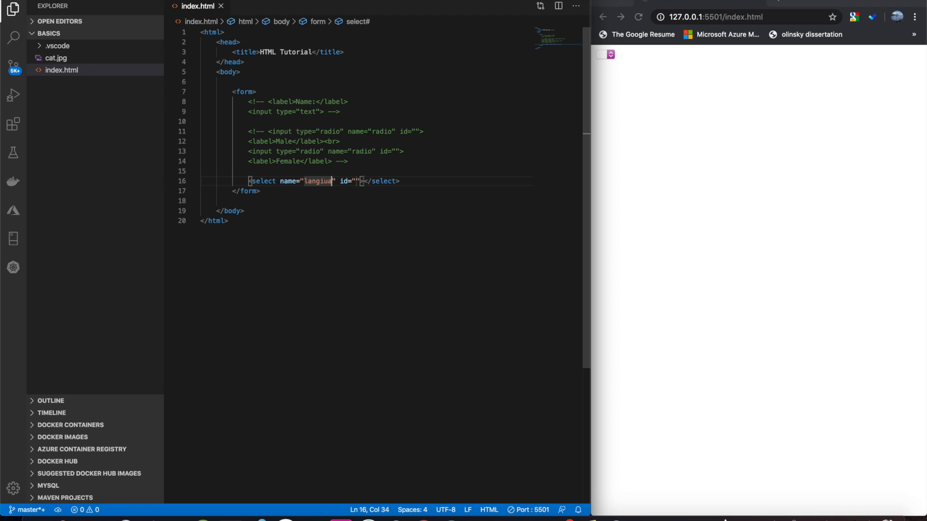
{"action": "type", "text": "ges"}
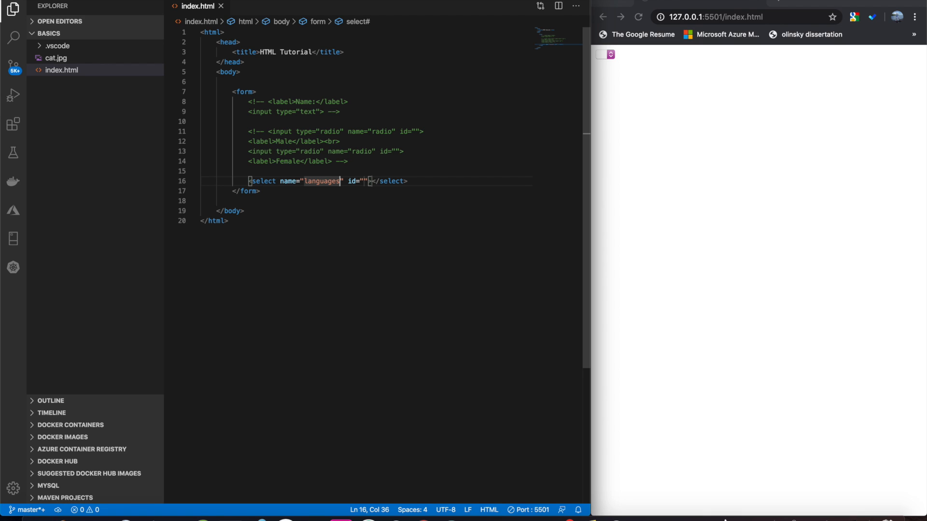
{"action": "mouse_move", "coordinate": [389, 181]}
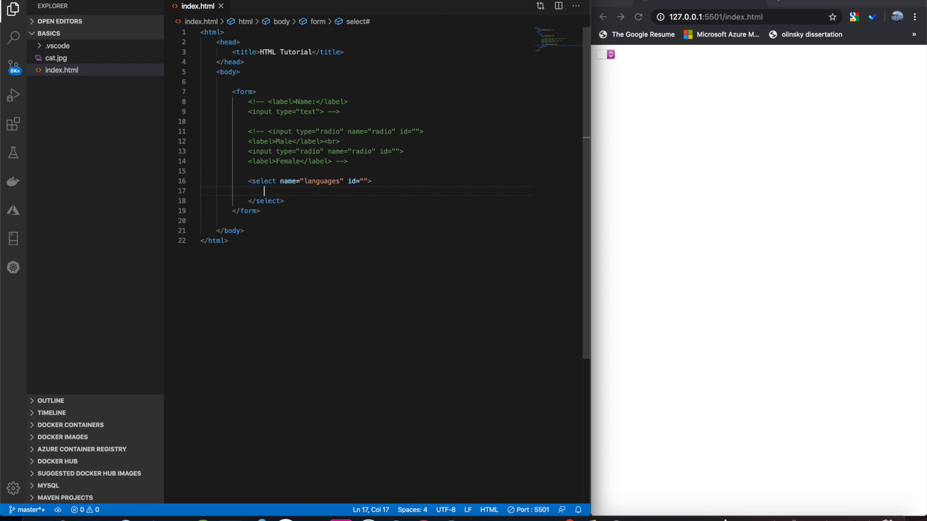
{"action": "type", "text": "<option value=\"\"></option>"}
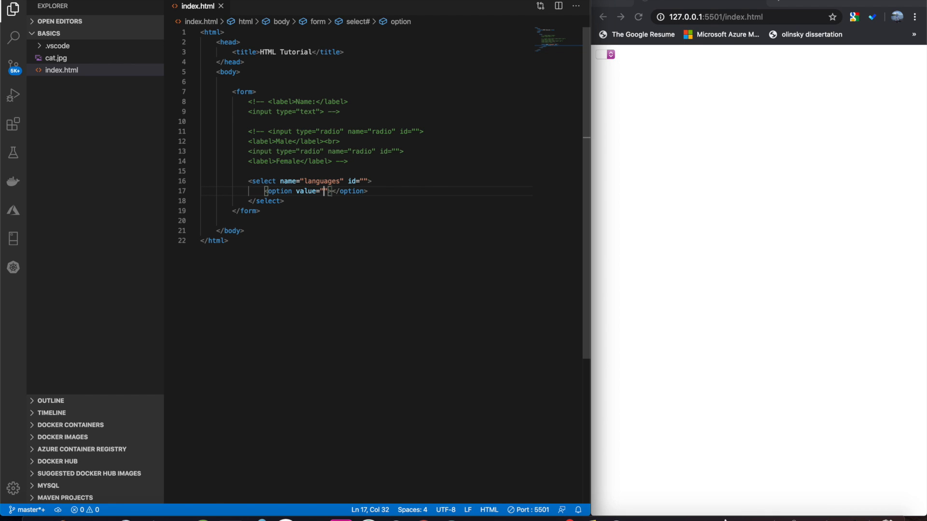
{"action": "type", "text": "python"}
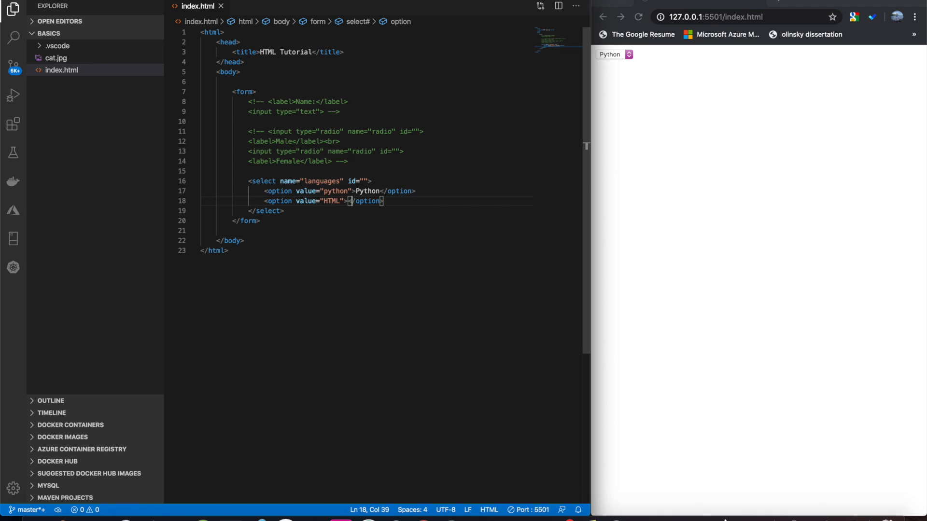
{"action": "type", "text": "HTML"}
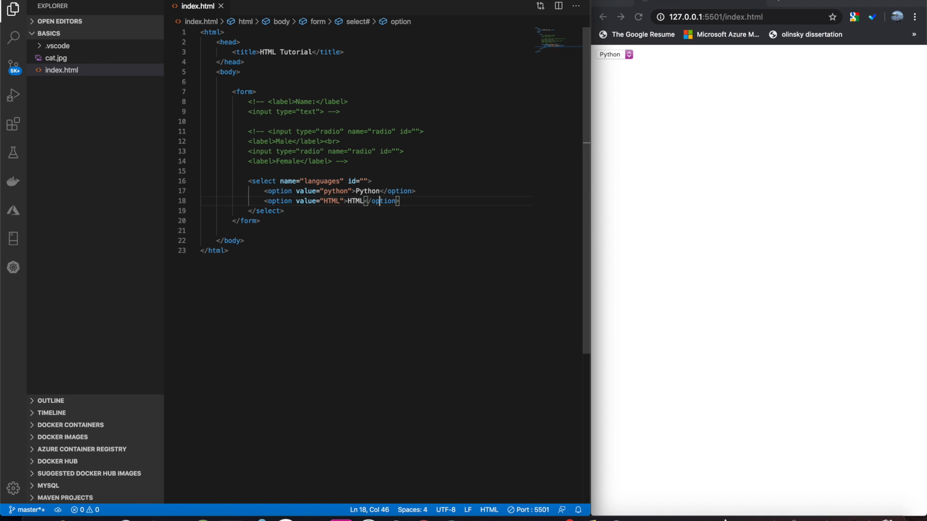
{"action": "type", "text": "option value=\"CSS\"></option>"}
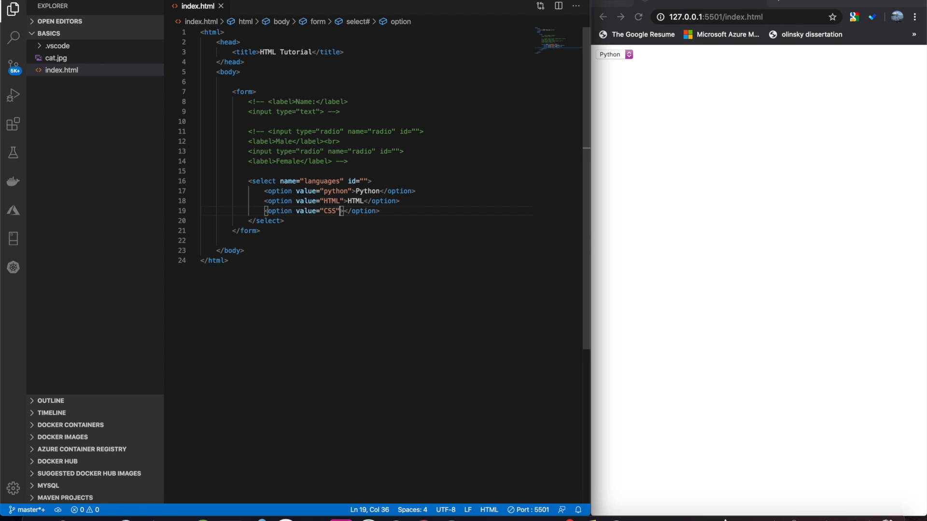
{"action": "type", "text": "css"}
{"action": "type", "text": "<option value=\"\"></option>"}
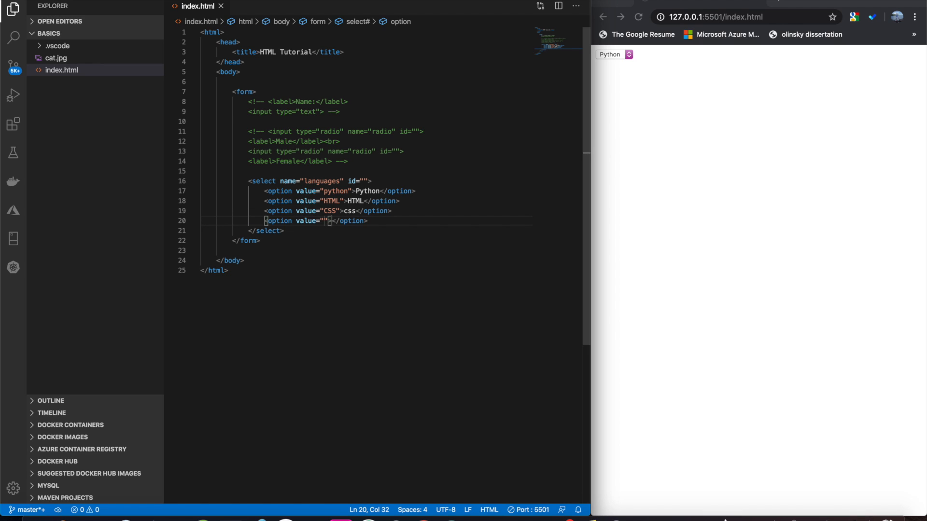
{"action": "type", "text": "java\">java"}
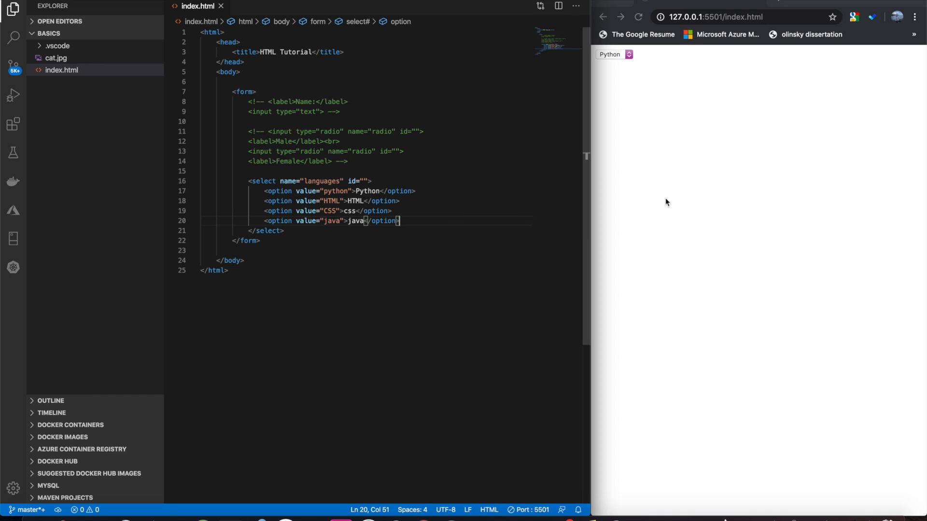
Step: Mark the css option as selected and reload the preview to show it preselected
{"action": "left_click", "coordinate": [613, 54]}
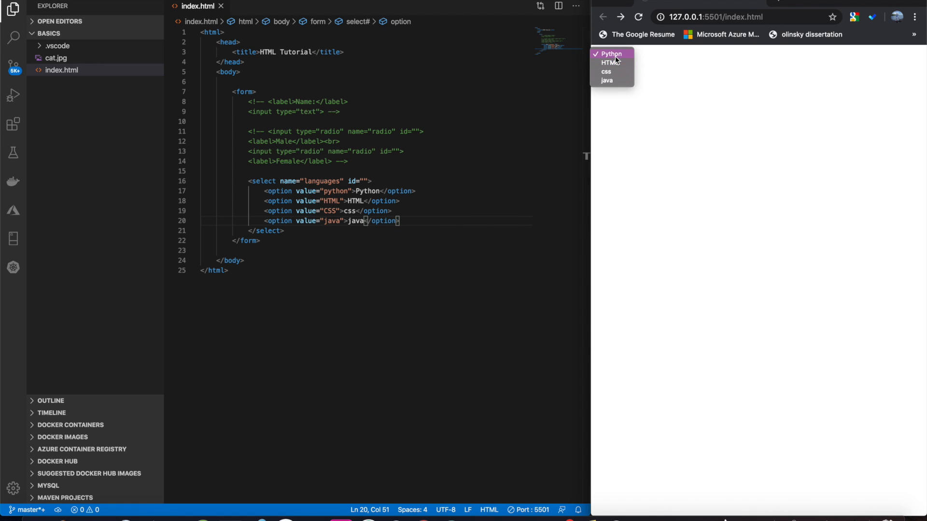
{"action": "left_click", "coordinate": [606, 79]}
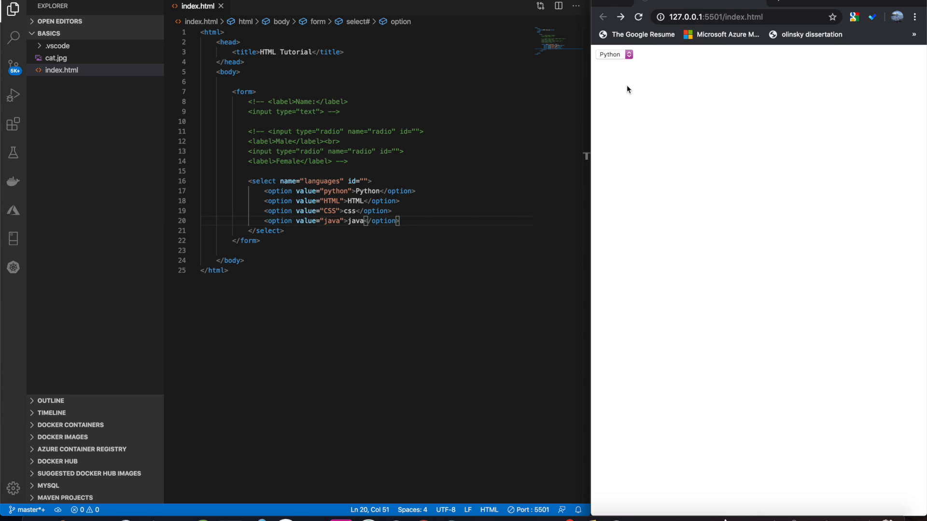
{"action": "left_click", "coordinate": [353, 191]}
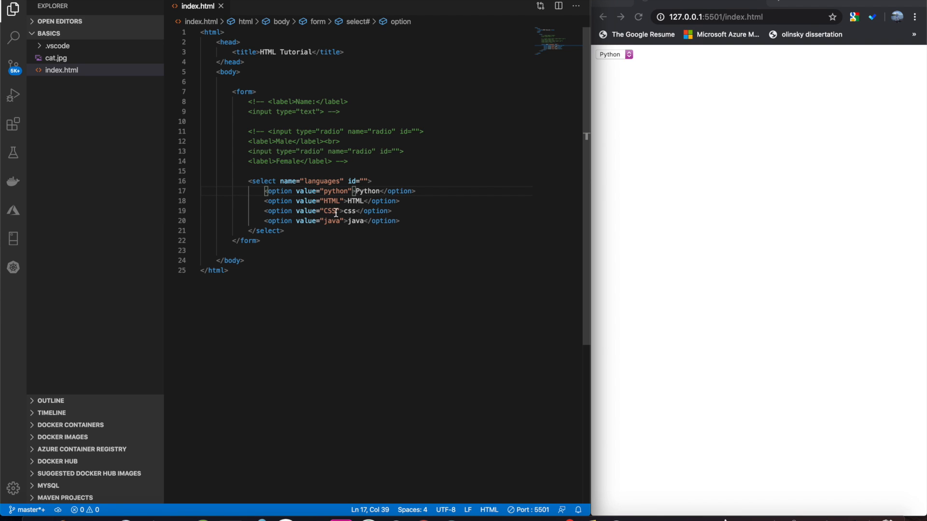
{"action": "left_click", "coordinate": [344, 211]}
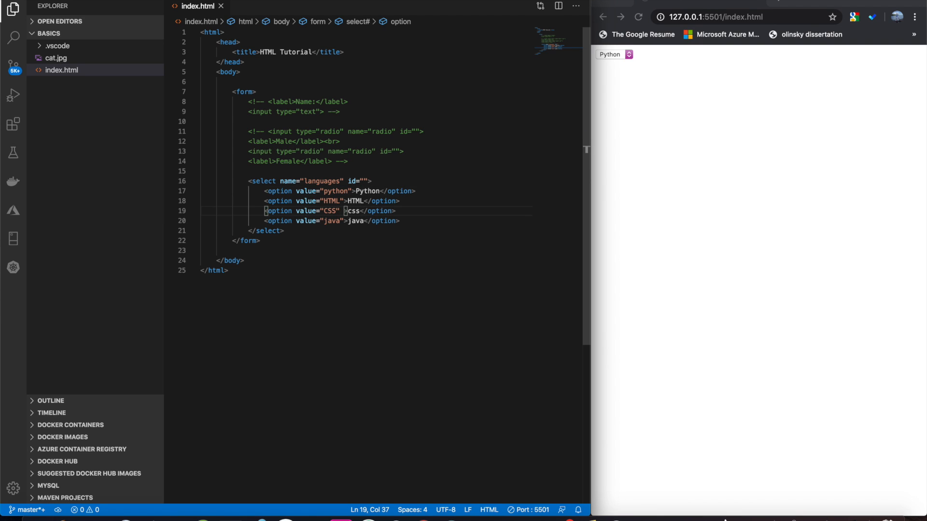
{"action": "type", "text": "selected"}
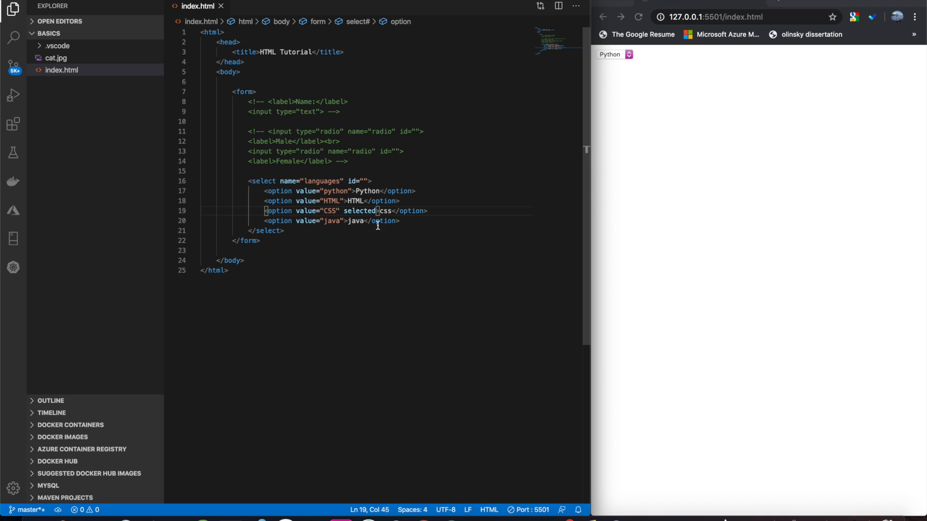
{"action": "left_click", "coordinate": [614, 55]}
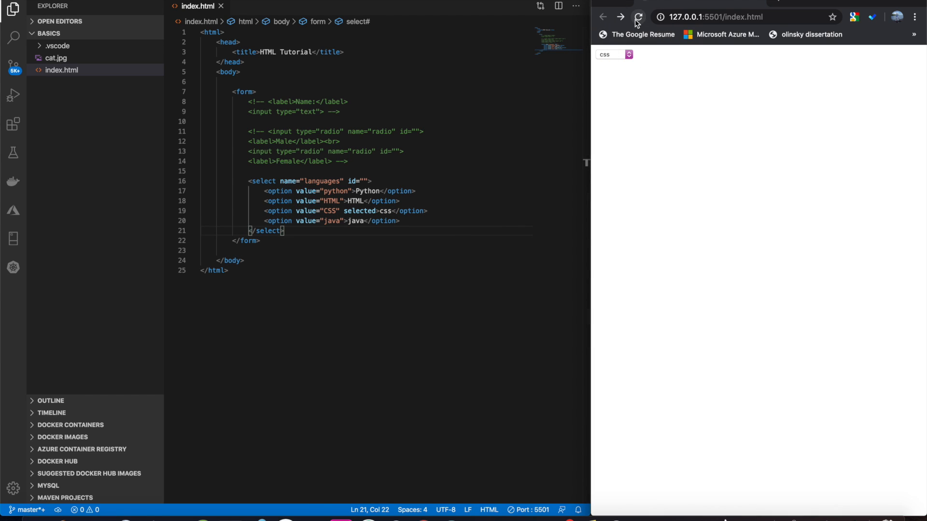
{"action": "left_click", "coordinate": [608, 55]}
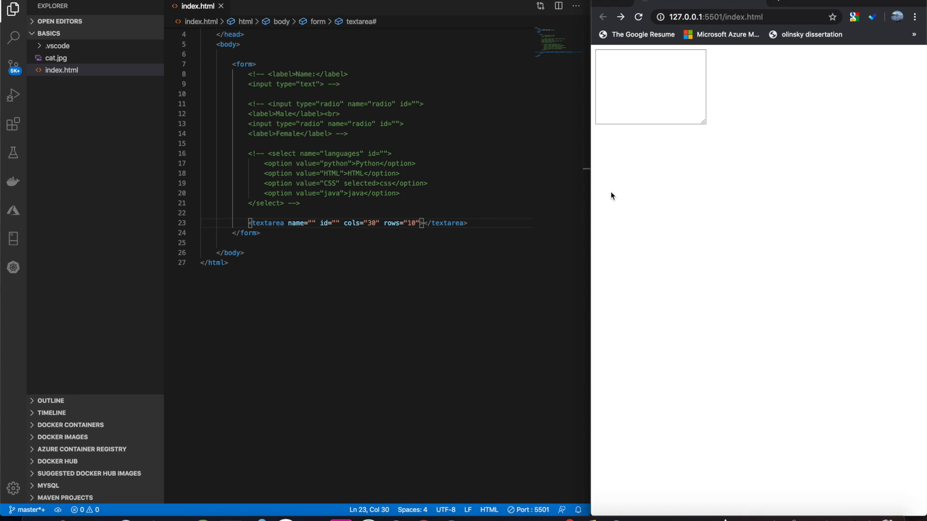
Step: Try out the new 30×10 text area in the preview
{"action": "left_click", "coordinate": [650, 86]}
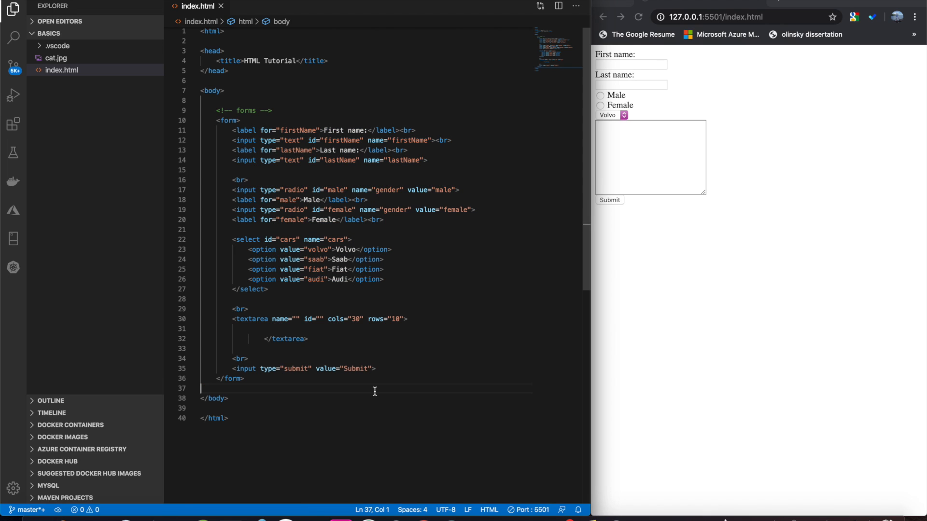
{"action": "mouse_move", "coordinate": [238, 187]}
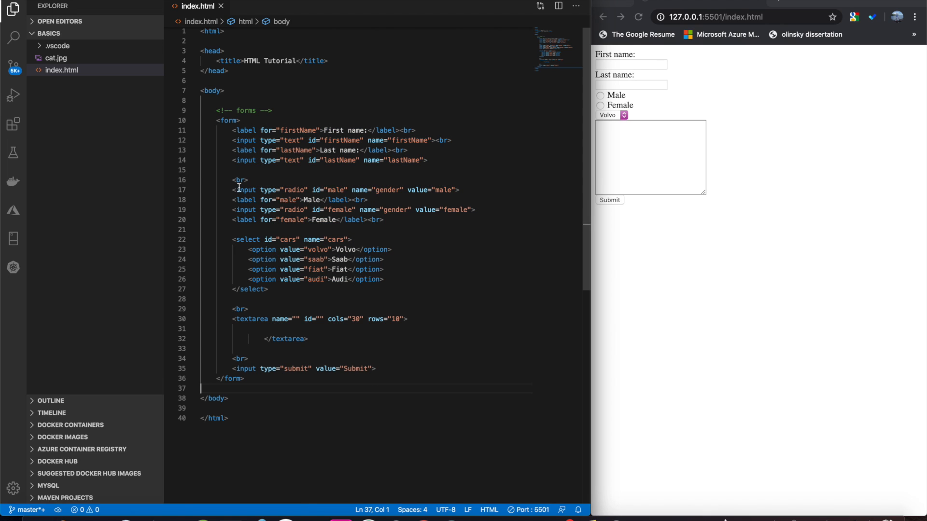
Step: Select a line-break tag in the sample form
{"action": "double_click", "coordinate": [239, 179]}
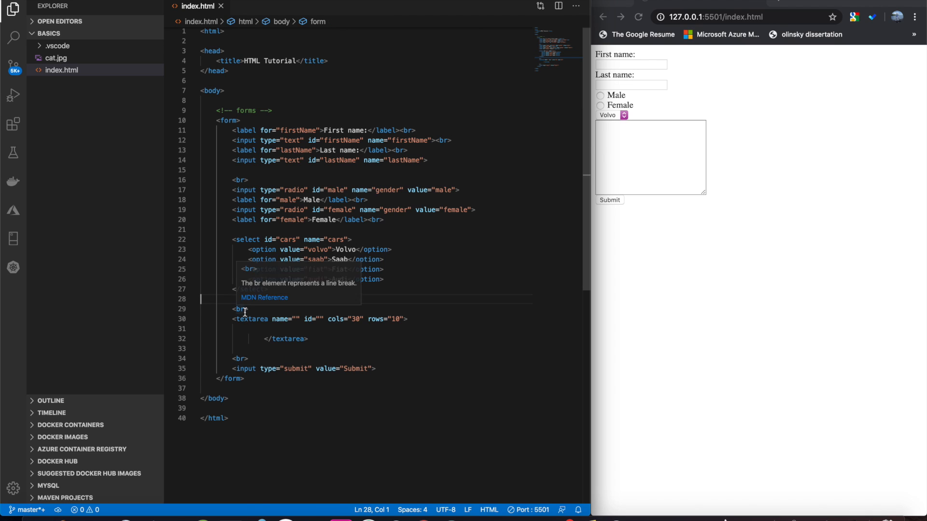
{"action": "mouse_move", "coordinate": [616, 274]}
{"action": "type", "text": "<nav></nav>"}
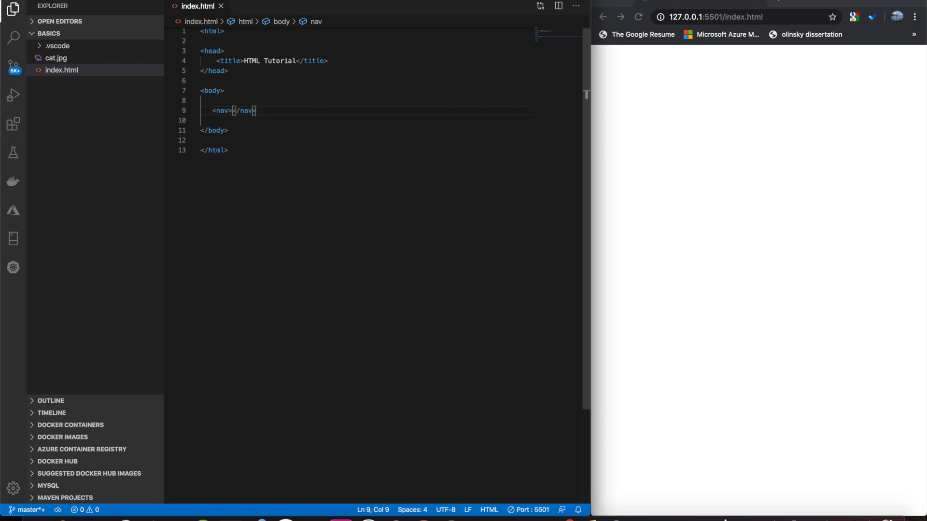
Step: Lay out the nav block, add a footer reading 'footer' and an article, then save
{"action": "key", "text": "Enter"}
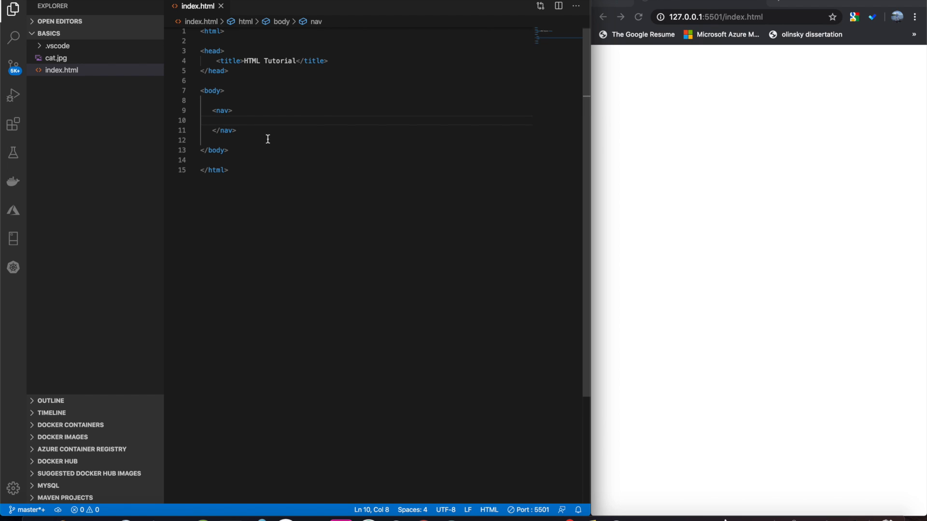
{"action": "left_click_drag", "start_coordinate": [213, 110], "coordinate": [236, 130]}
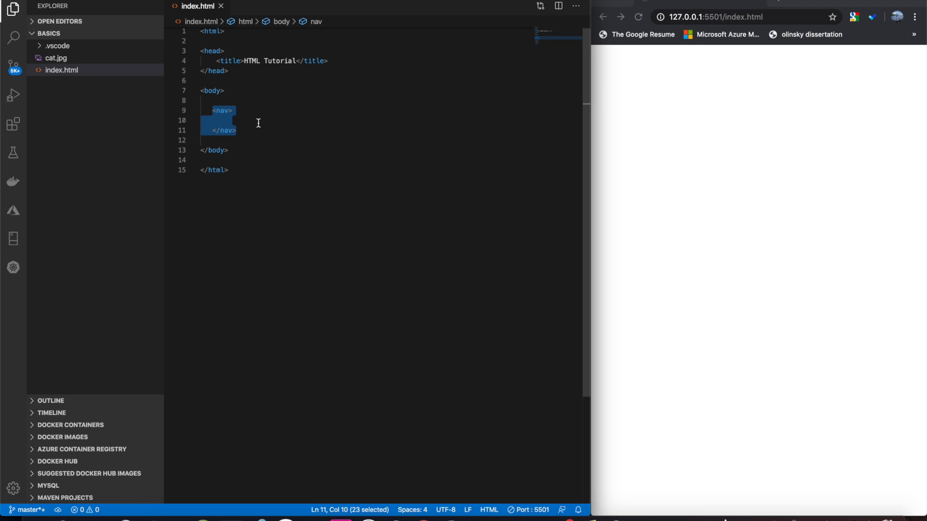
{"action": "left_click", "coordinate": [276, 129]}
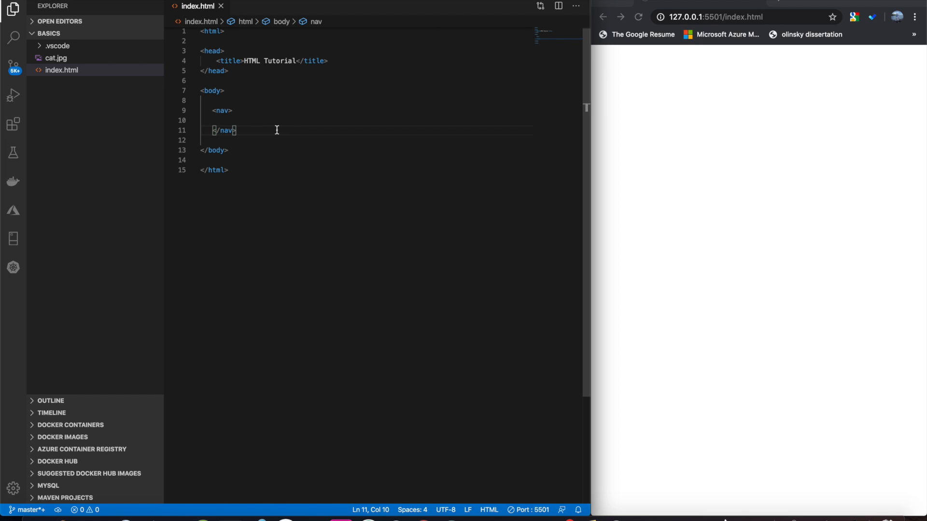
{"action": "type", "text": "footer>"}
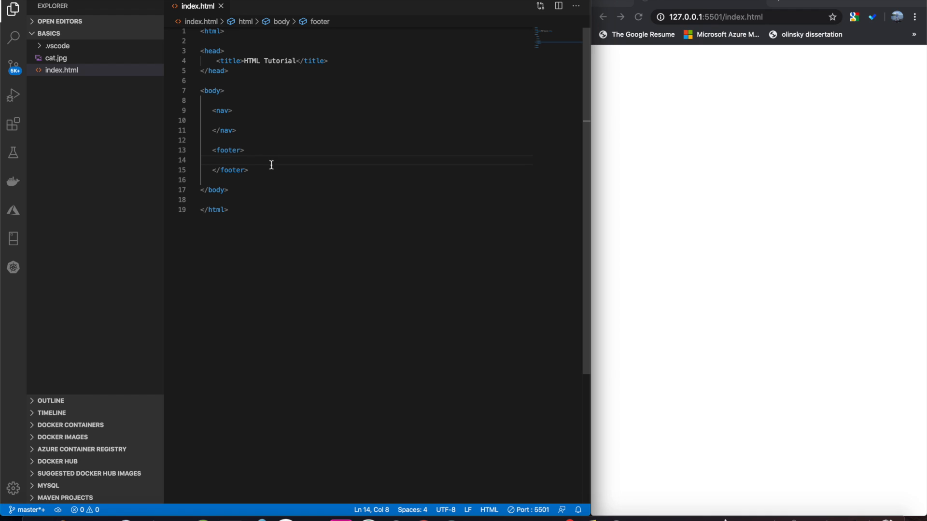
{"action": "mouse_move", "coordinate": [242, 158]}
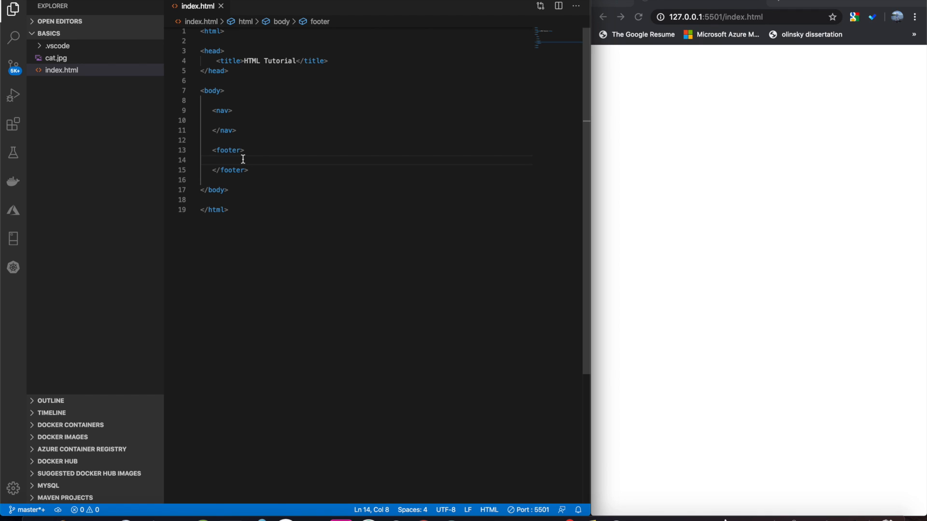
{"action": "type", "text": "footer"}
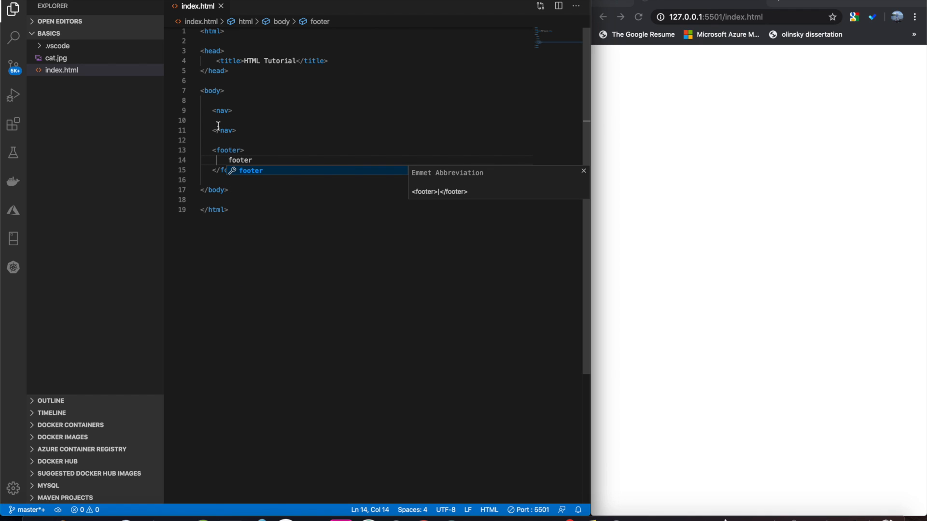
{"action": "key", "text": "Enter"}
{"action": "type", "text": "<section>"}
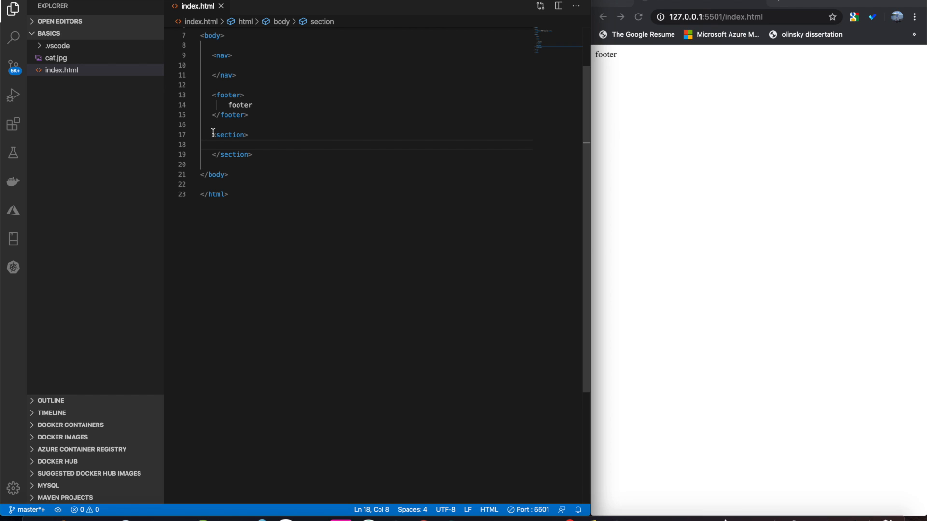
{"action": "type", "text": "article>"}
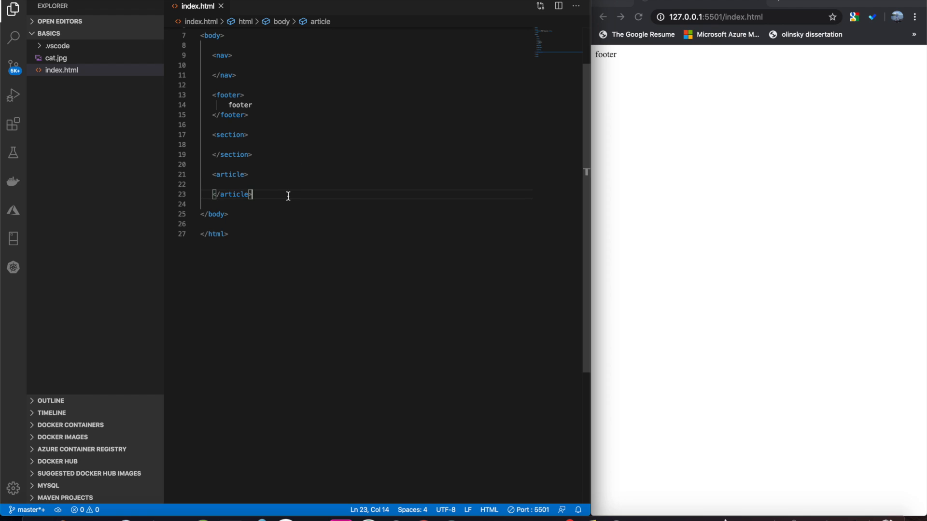
{"action": "key", "text": "Enter"}
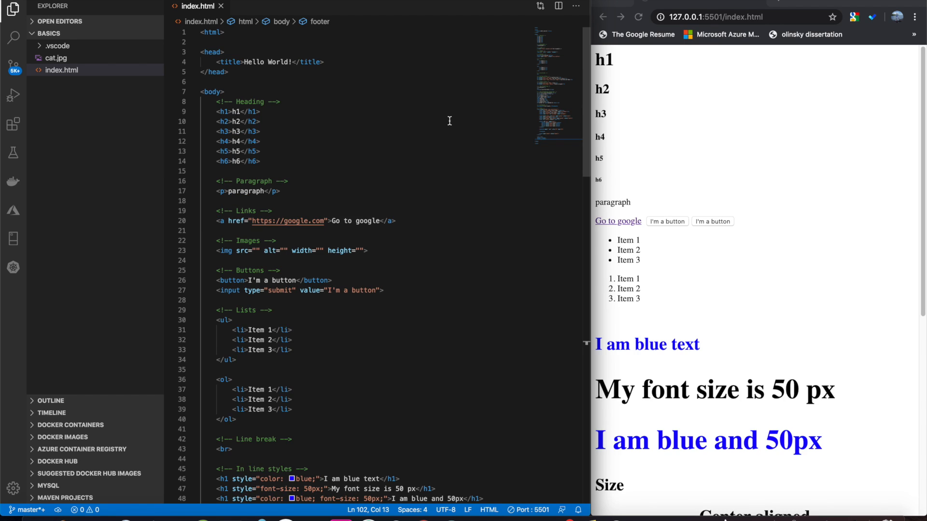
{"action": "mouse_move", "coordinate": [429, 121]}
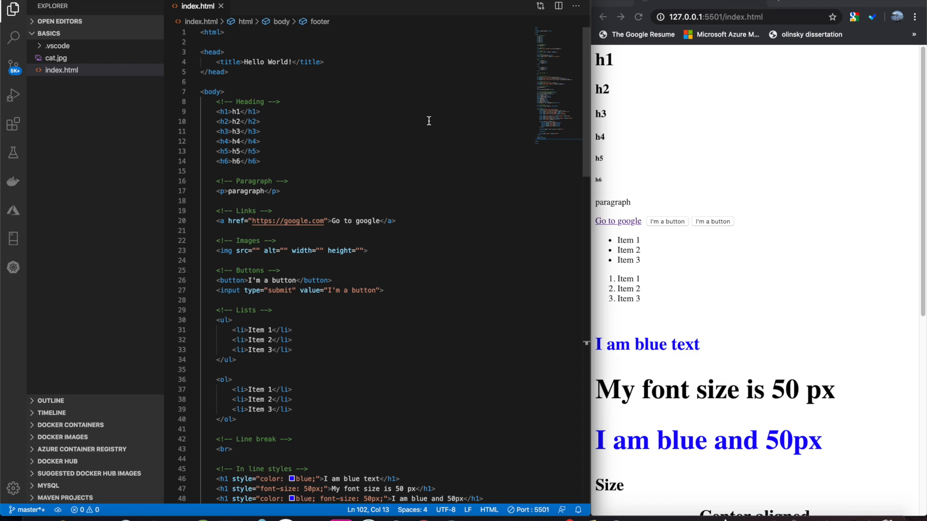
Step: Place the cursor on the h2 heading line to edit it
{"action": "left_click", "coordinate": [260, 121]}
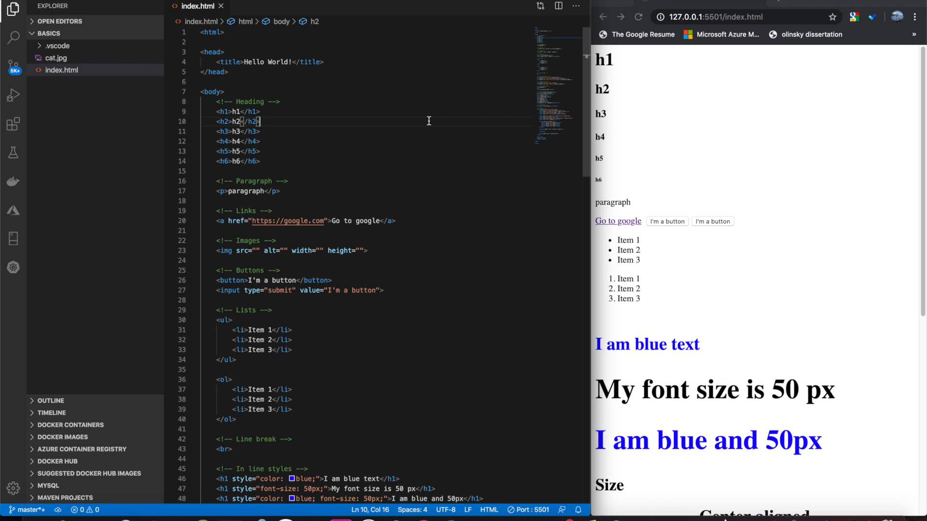